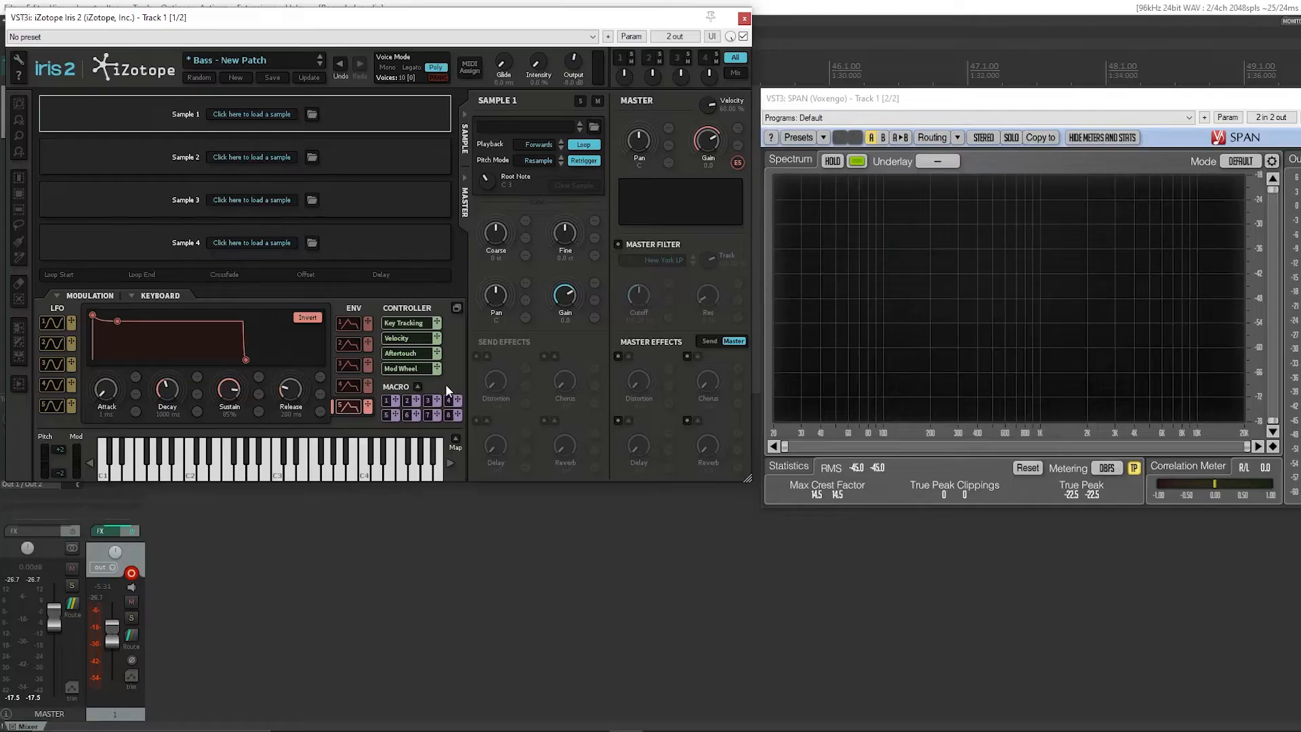
mouse_move(377, 202)
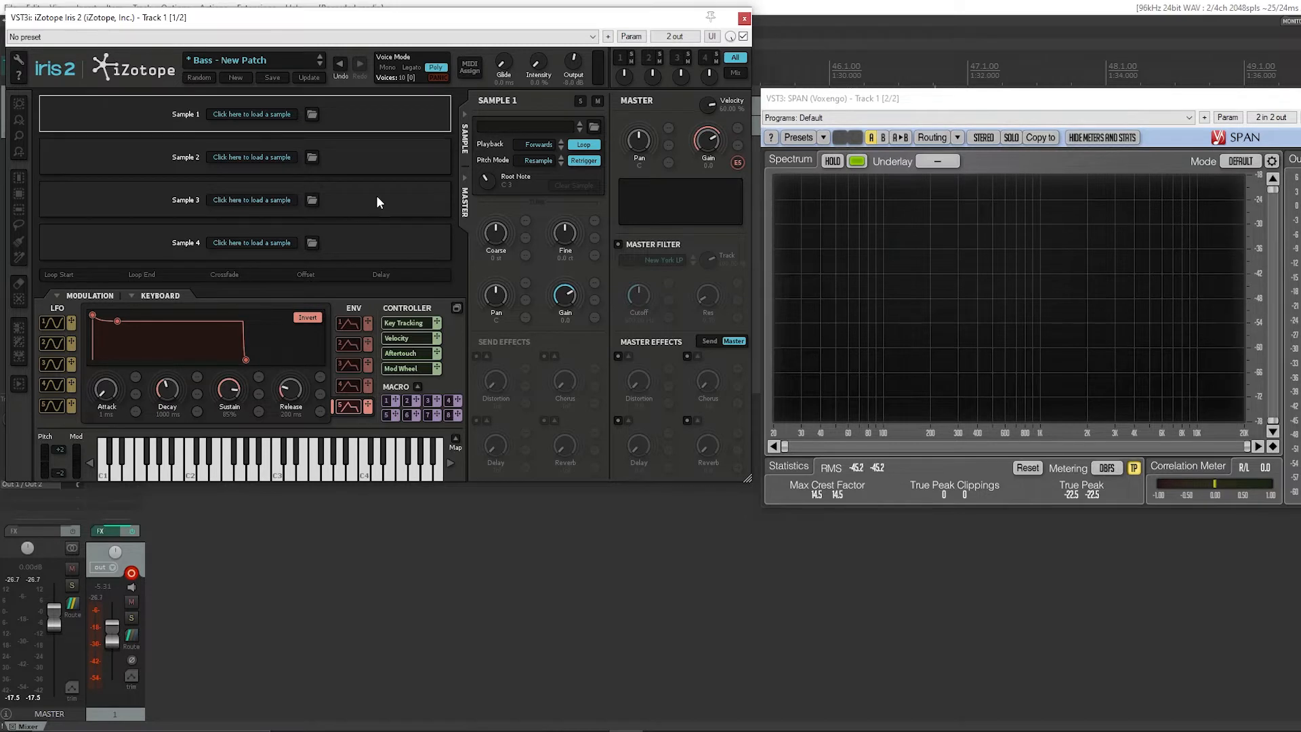
- Load the 'Sine Clean' wave from OSC WAVS > 01-Sine into Sample 1
right_click(251, 114)
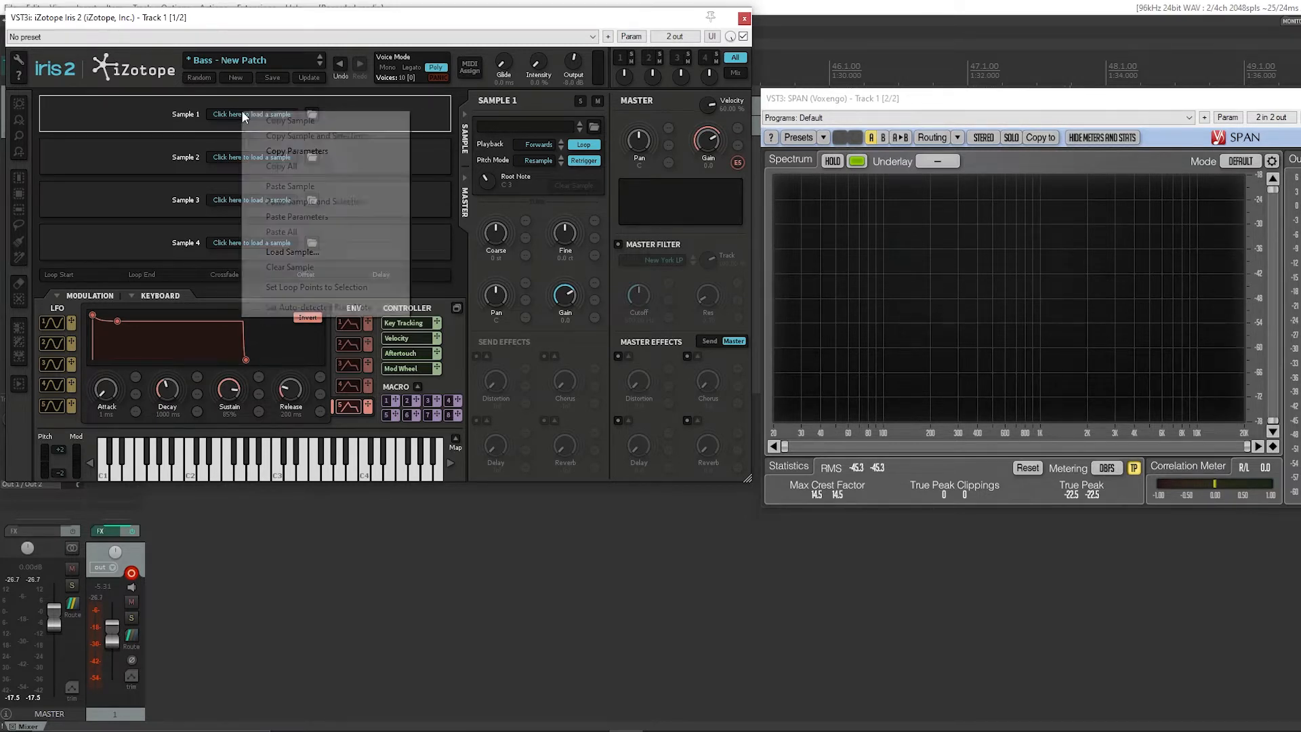
click(292, 252)
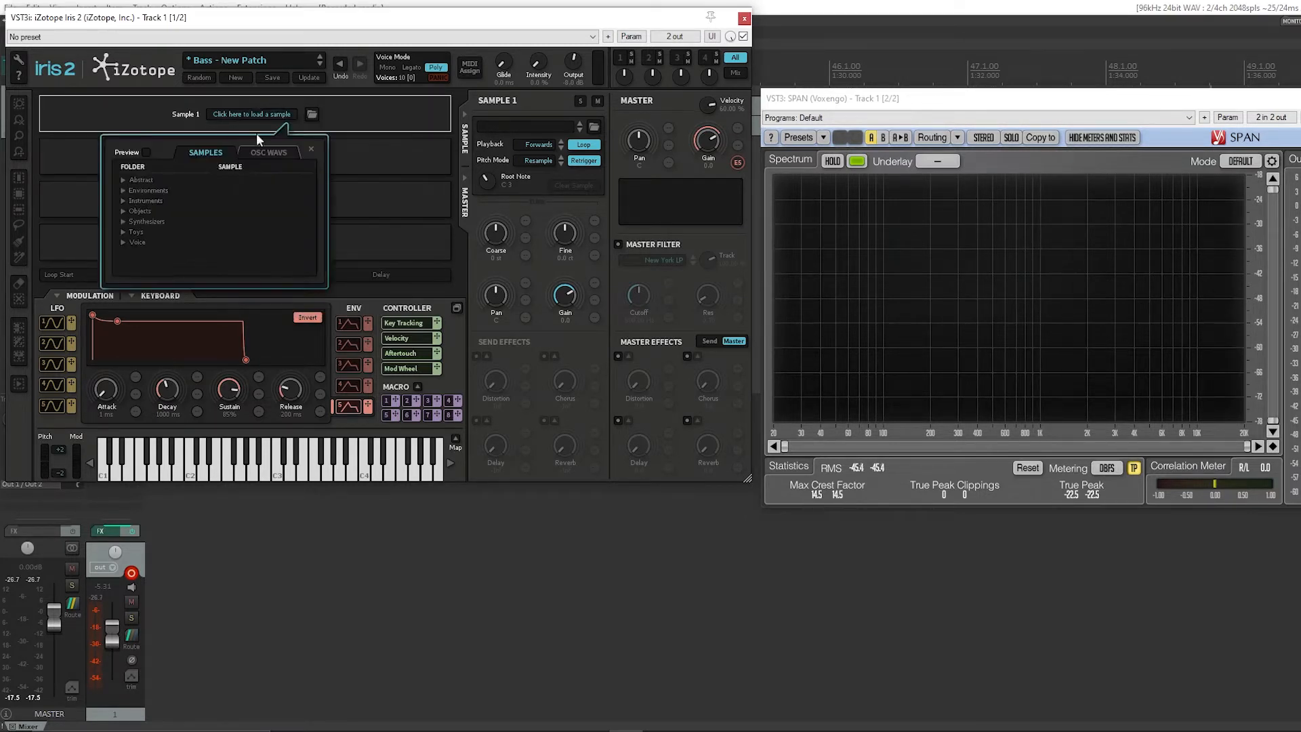
click(269, 153)
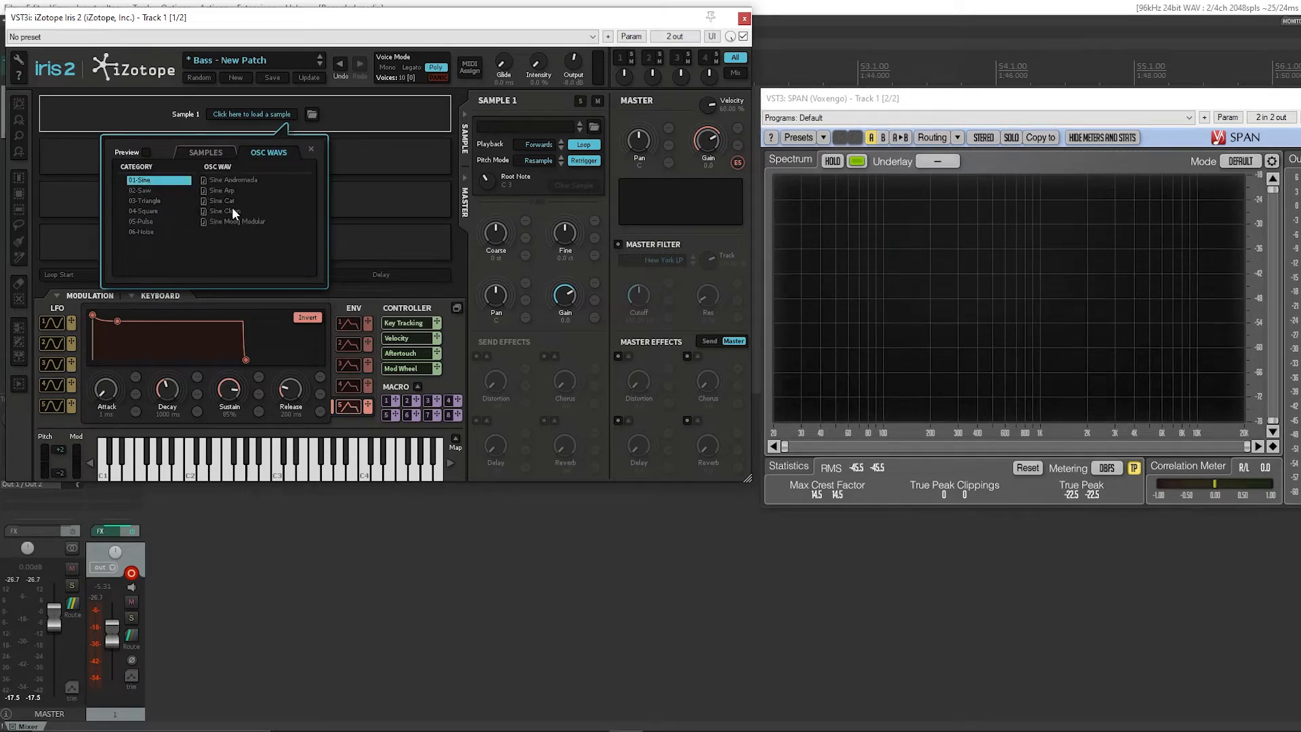
click(221, 210)
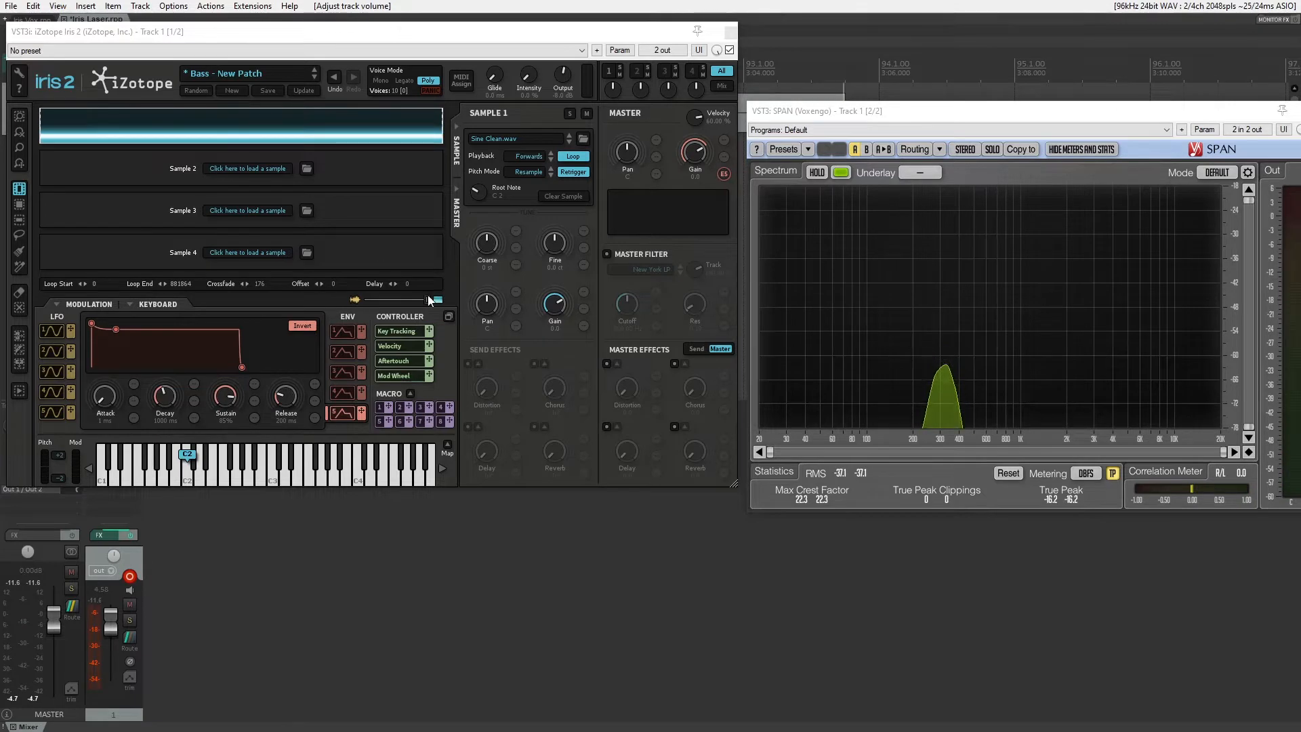
mouse_move(994, 325)
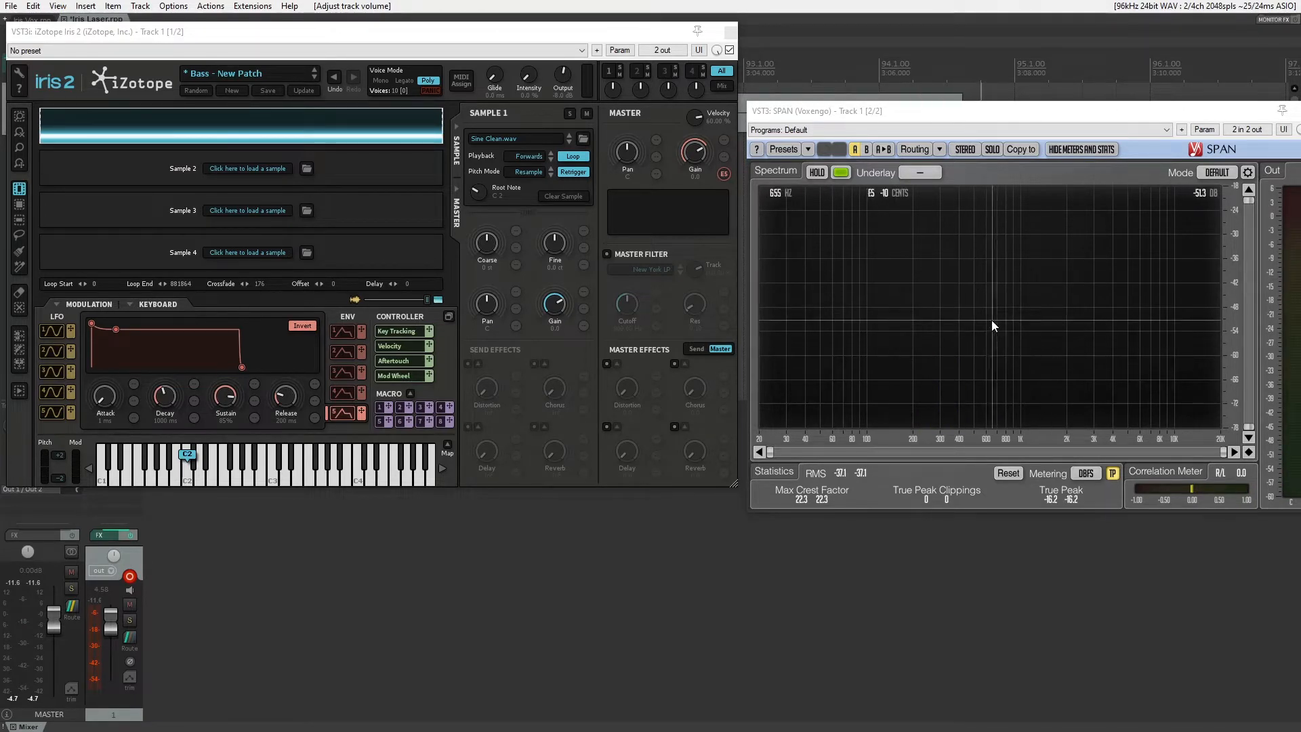
mouse_move(980, 306)
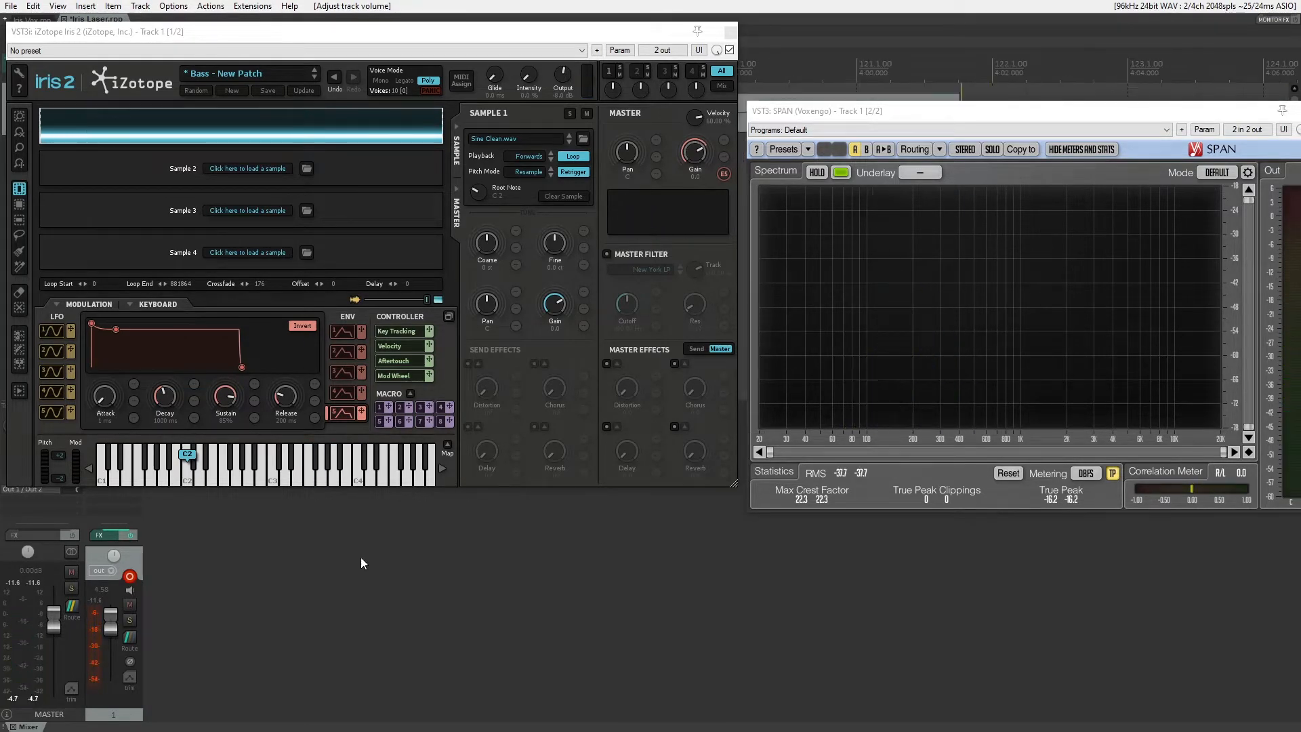
mouse_move(440, 397)
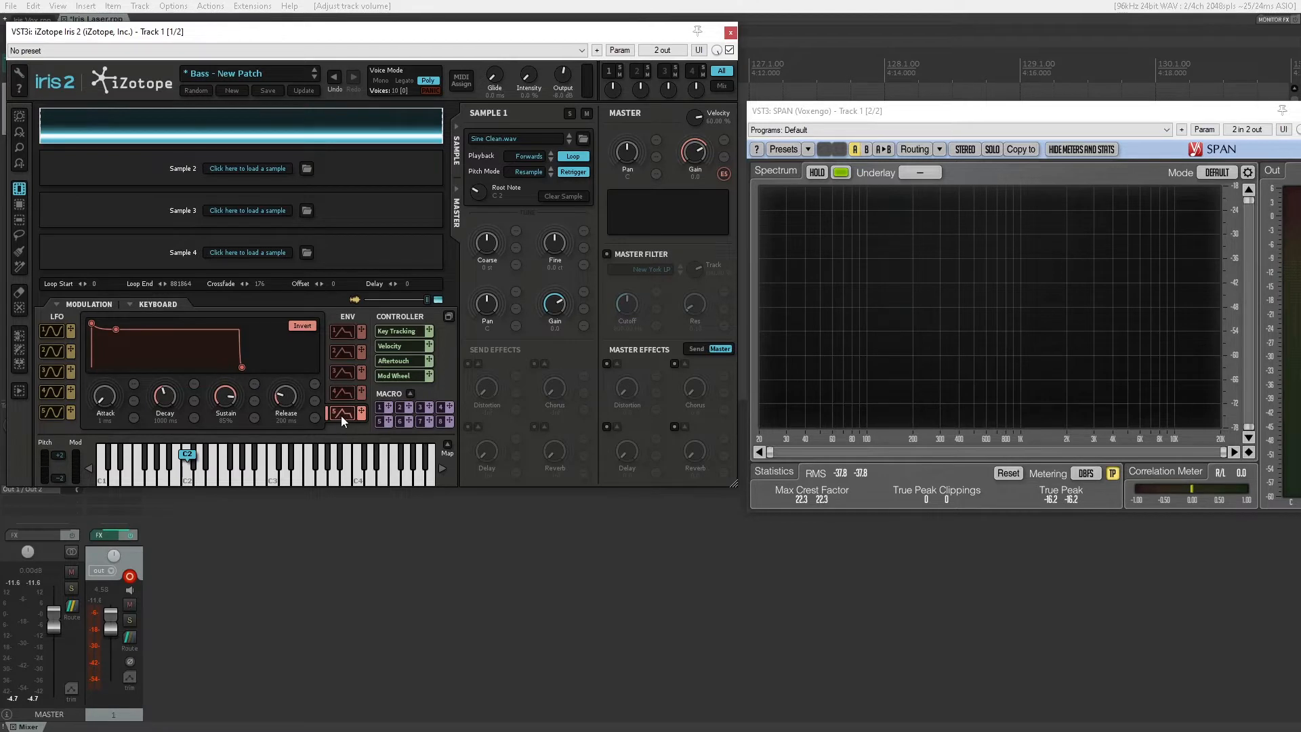
mouse_move(694, 192)
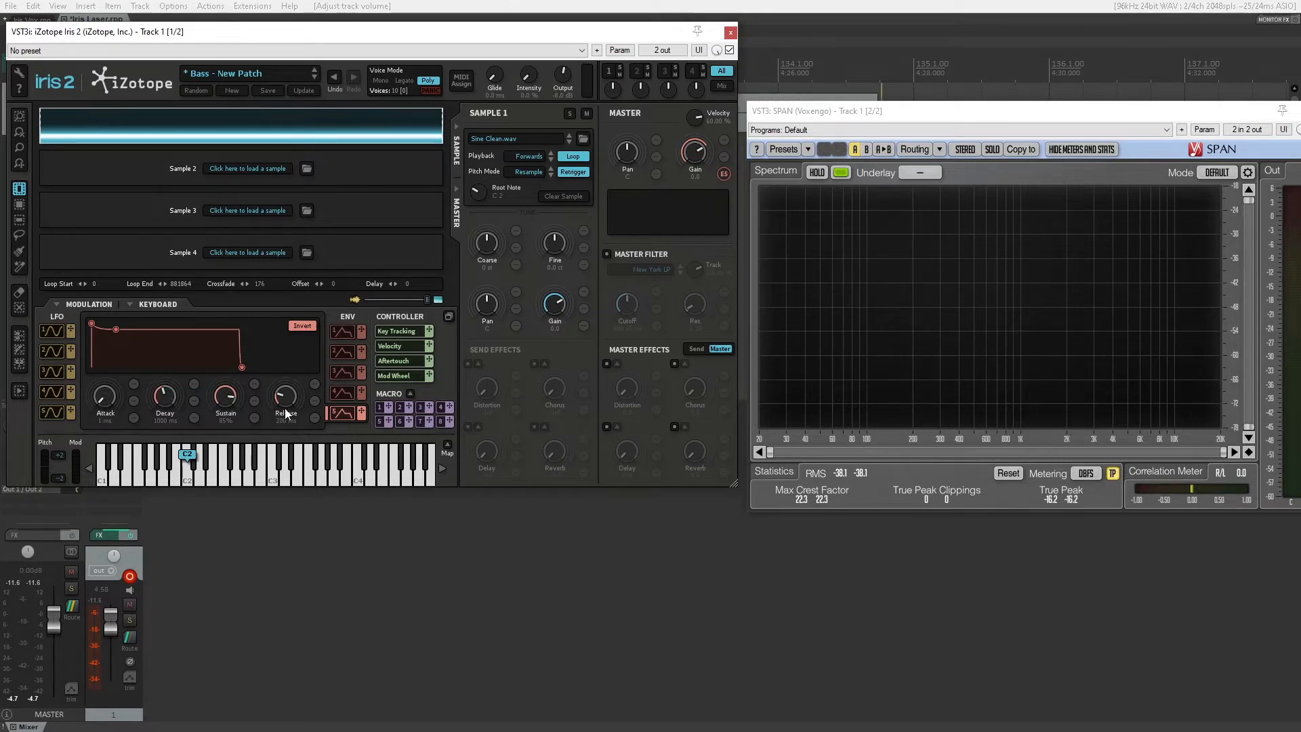
mouse_move(104, 397)
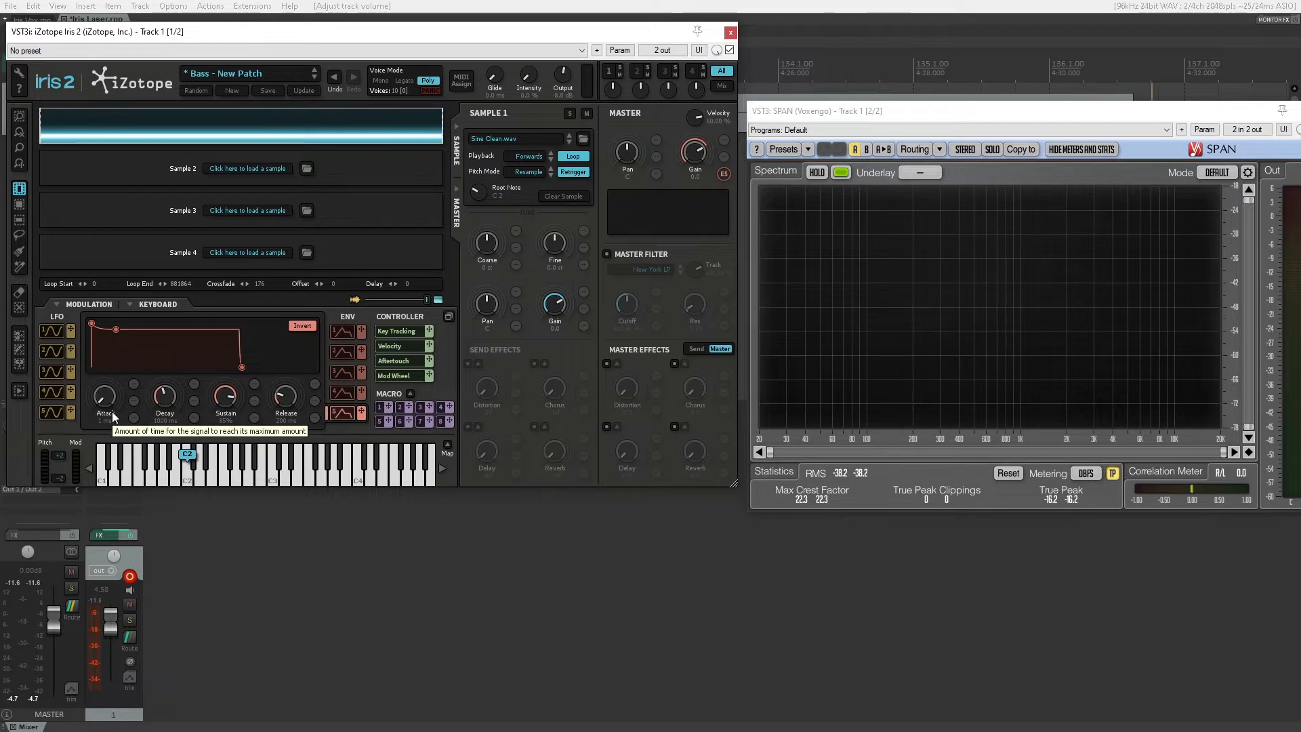
mouse_move(135, 412)
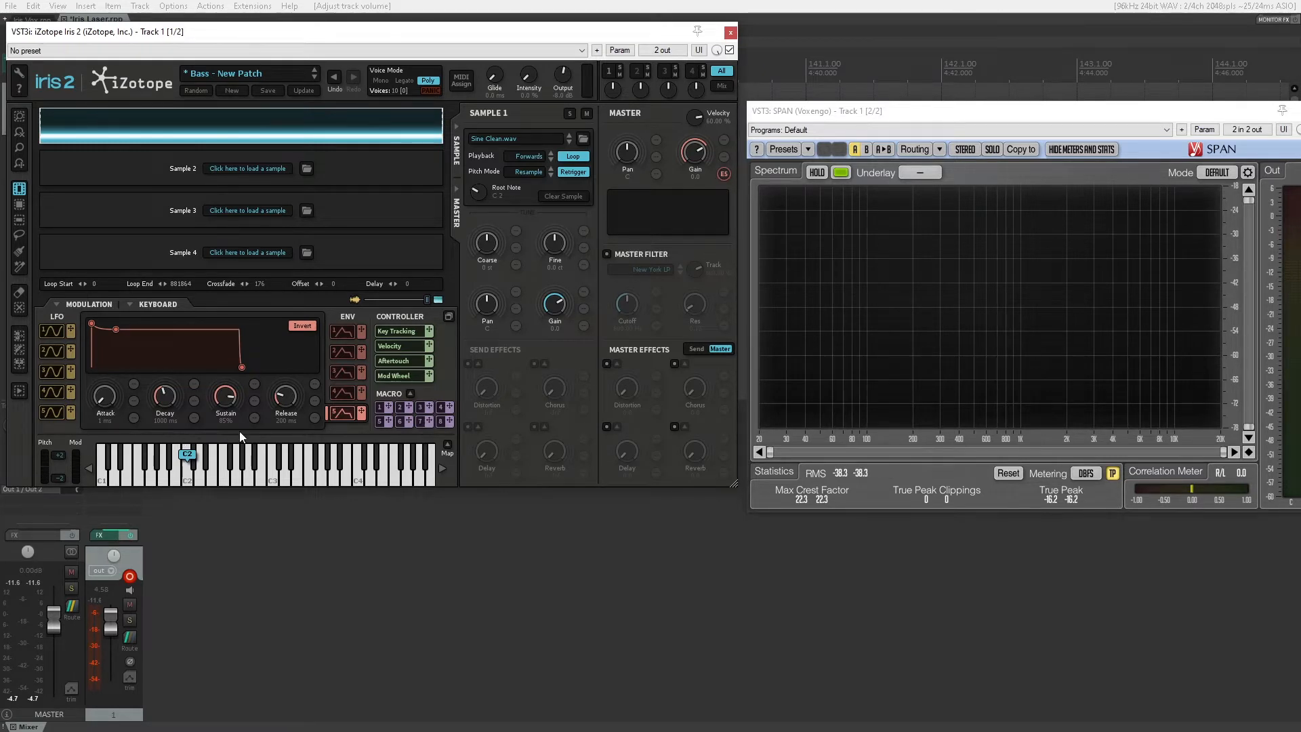
mouse_move(232, 407)
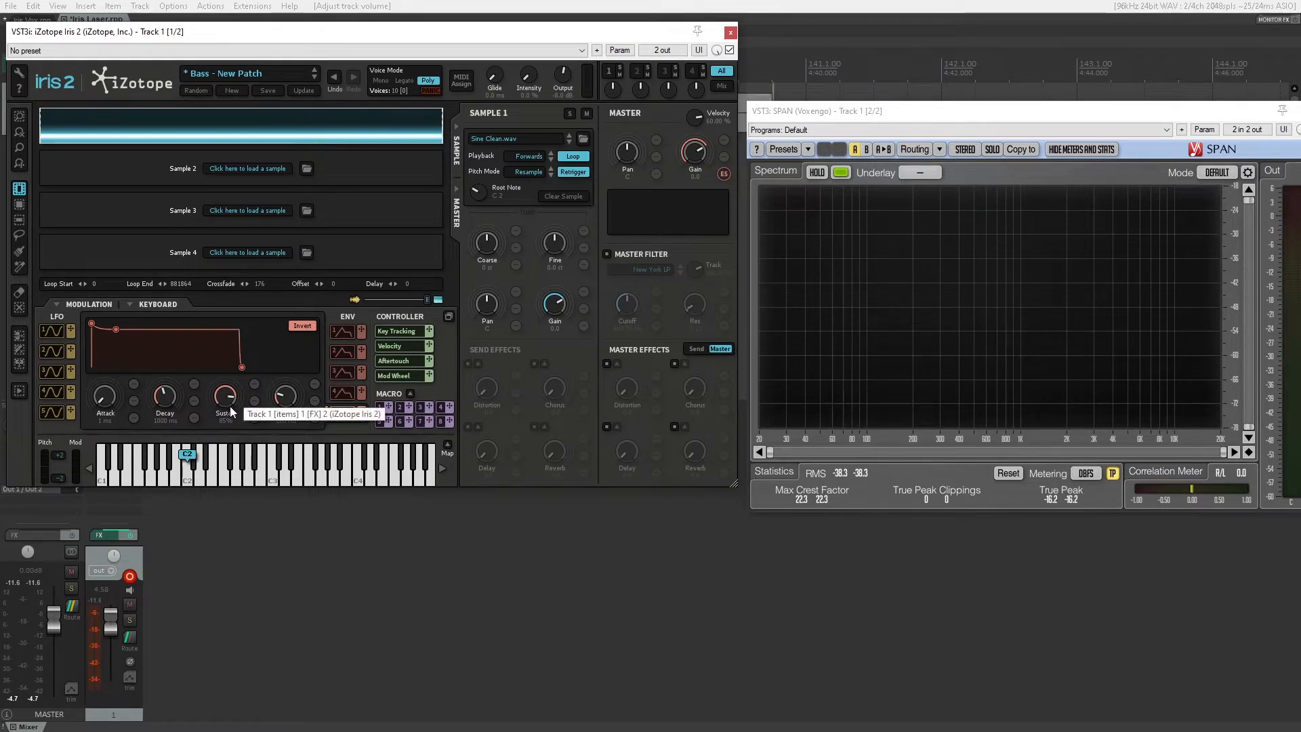
mouse_move(230, 413)
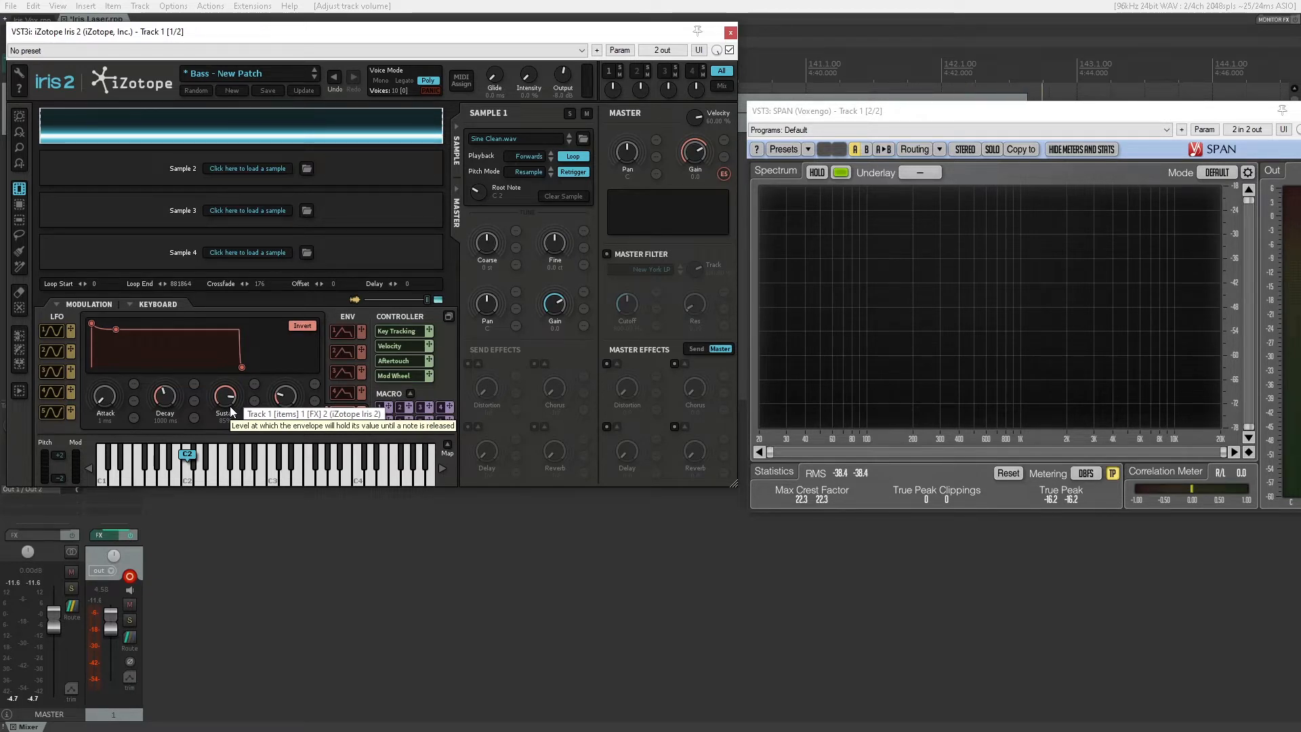
mouse_move(291, 395)
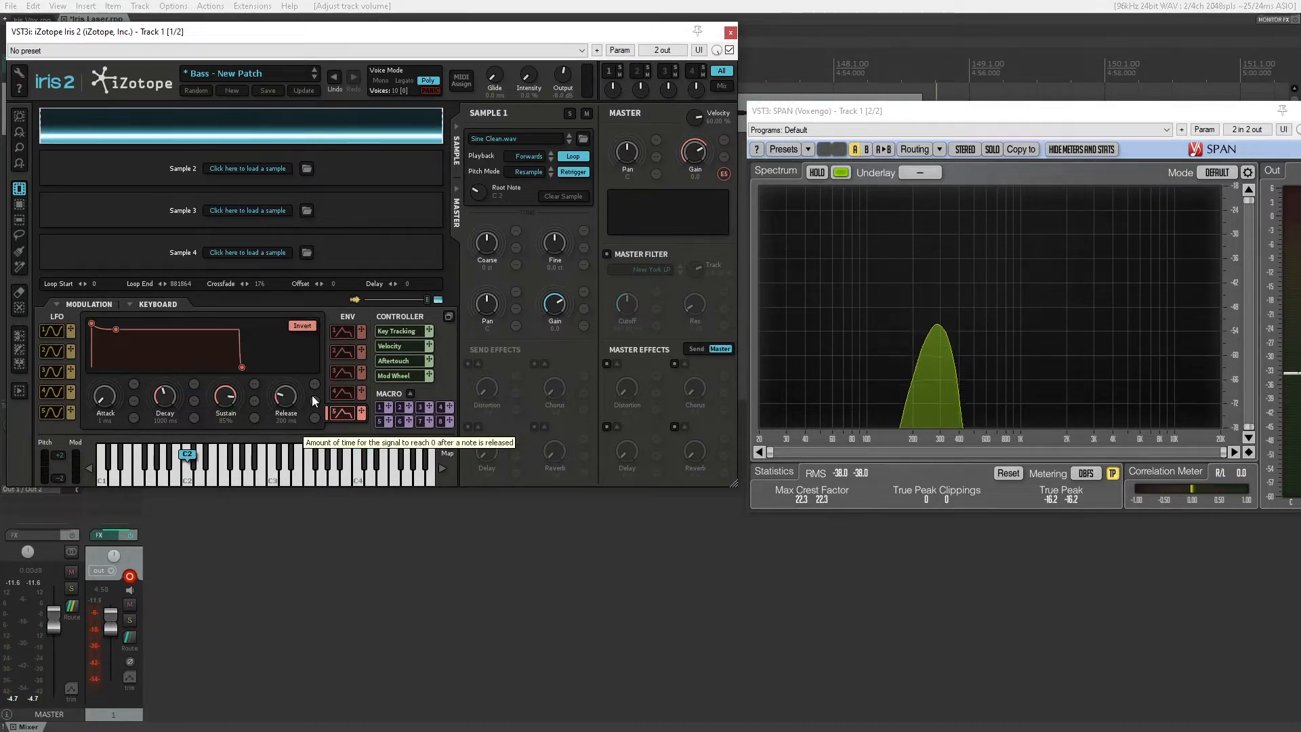
mouse_move(164, 399)
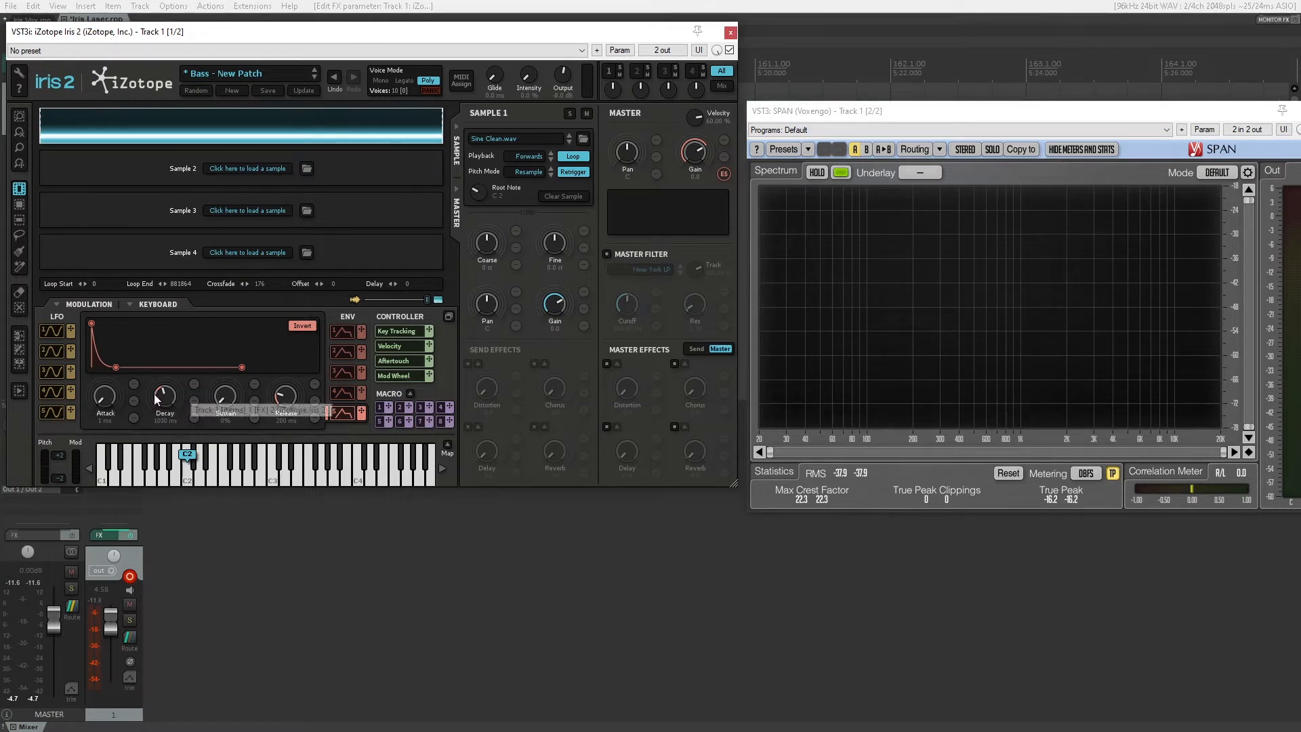
mouse_move(181, 448)
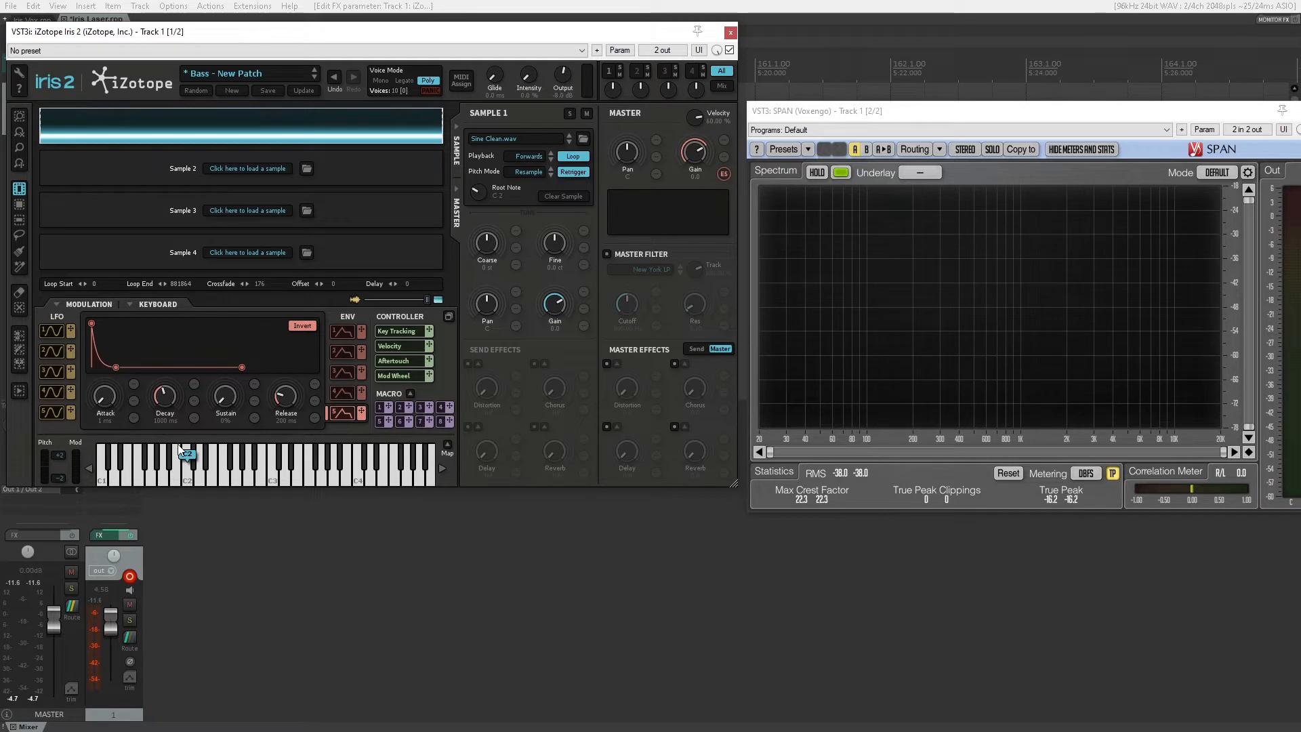
mouse_move(383, 407)
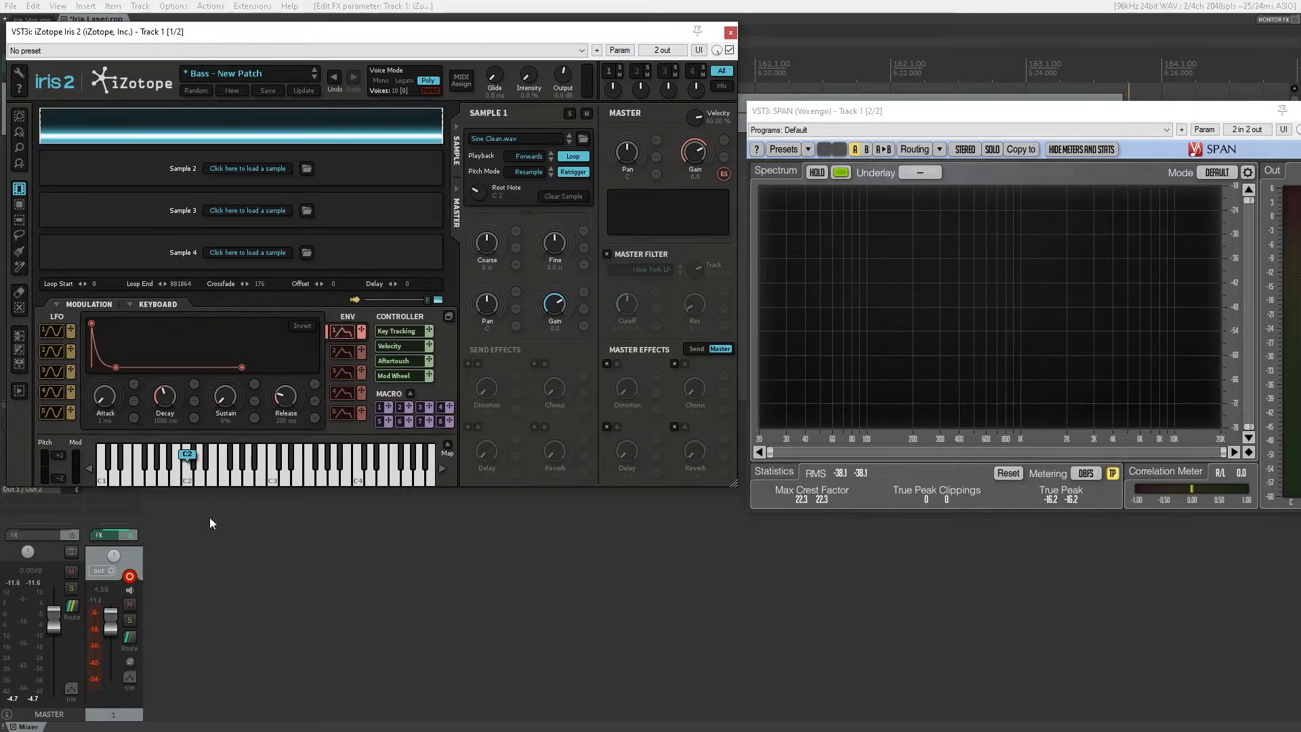
mouse_move(210, 402)
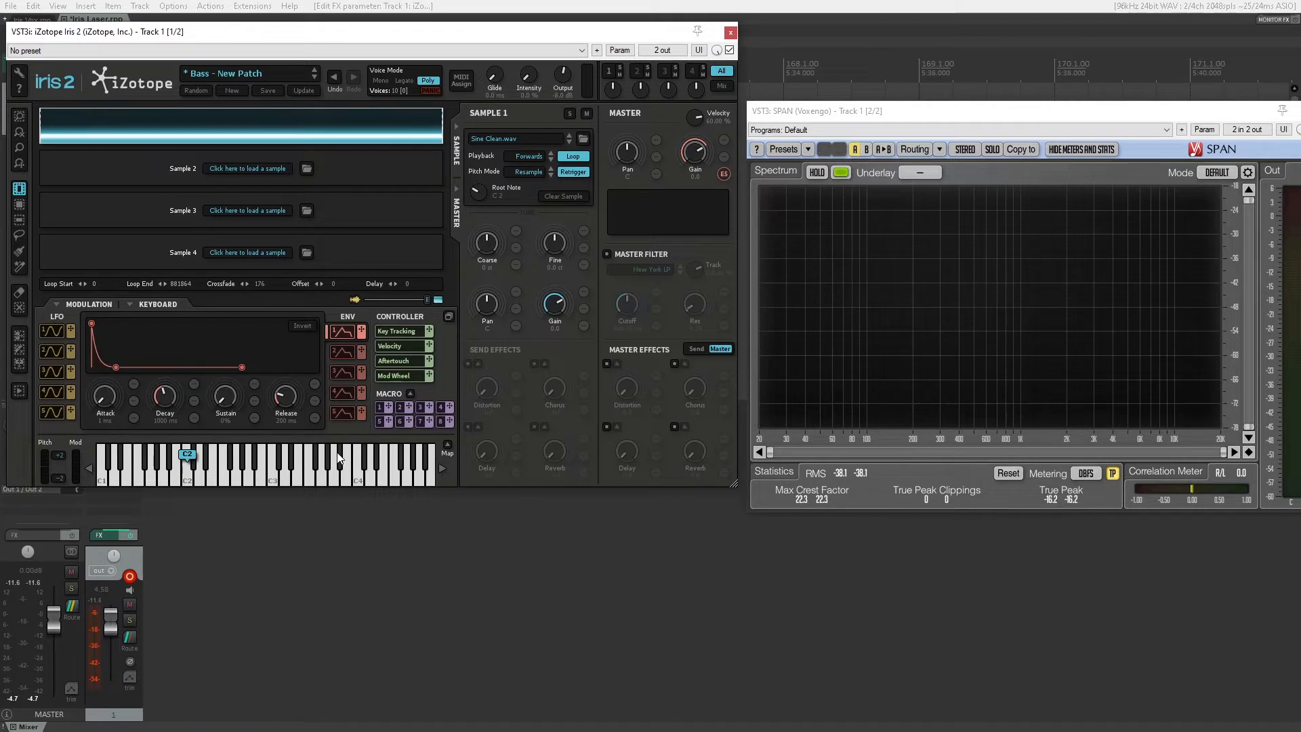
mouse_move(410, 421)
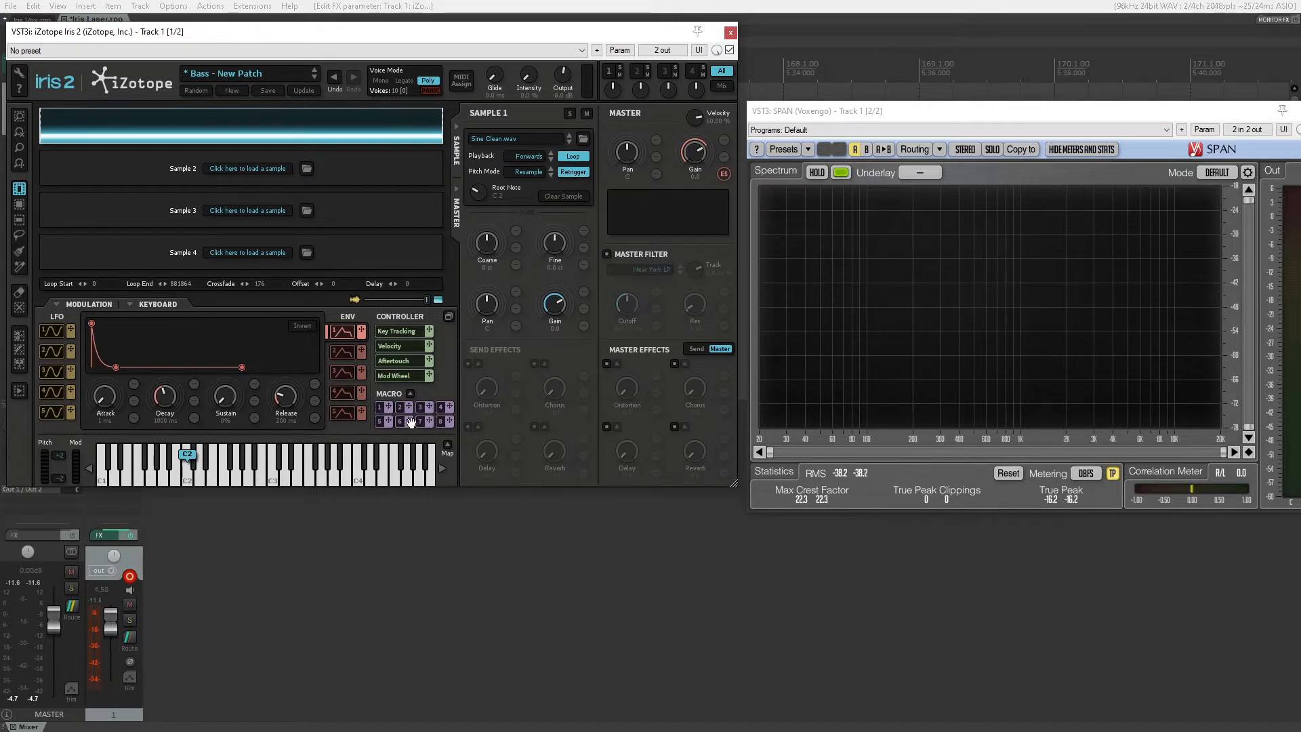
mouse_move(332, 340)
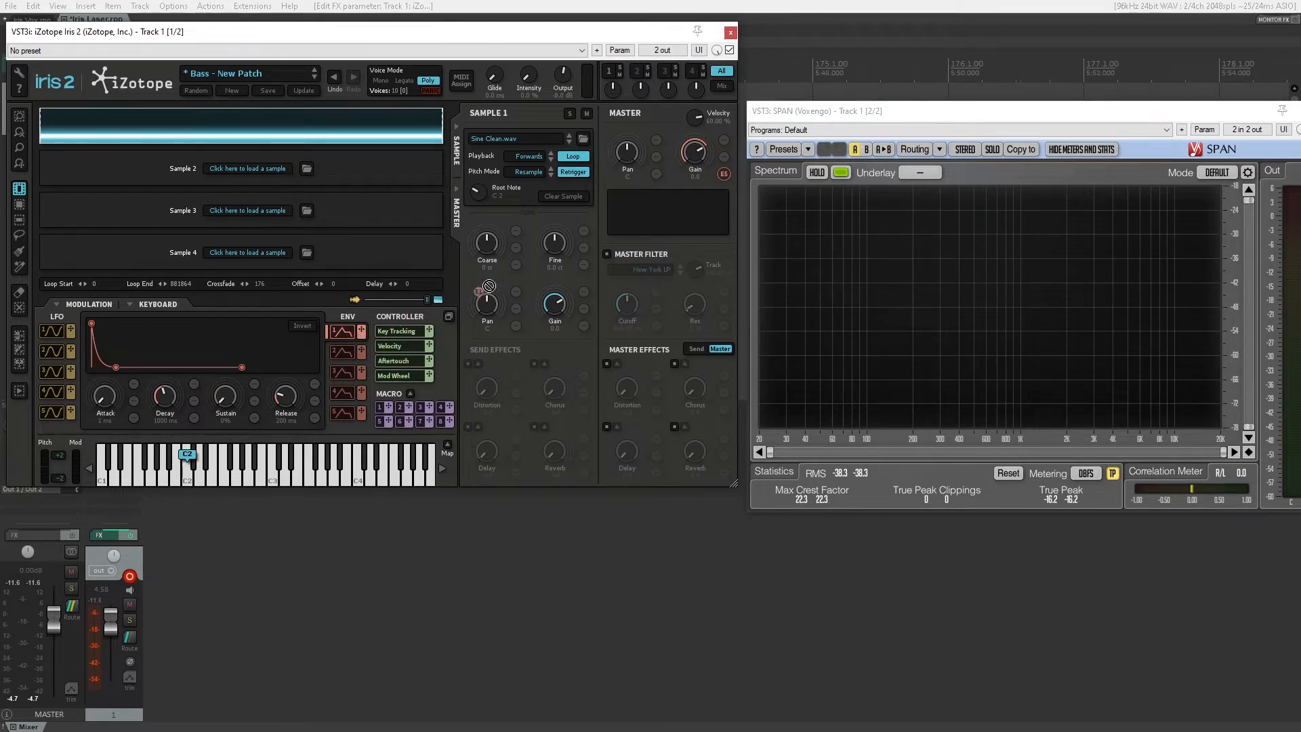
mouse_move(494, 249)
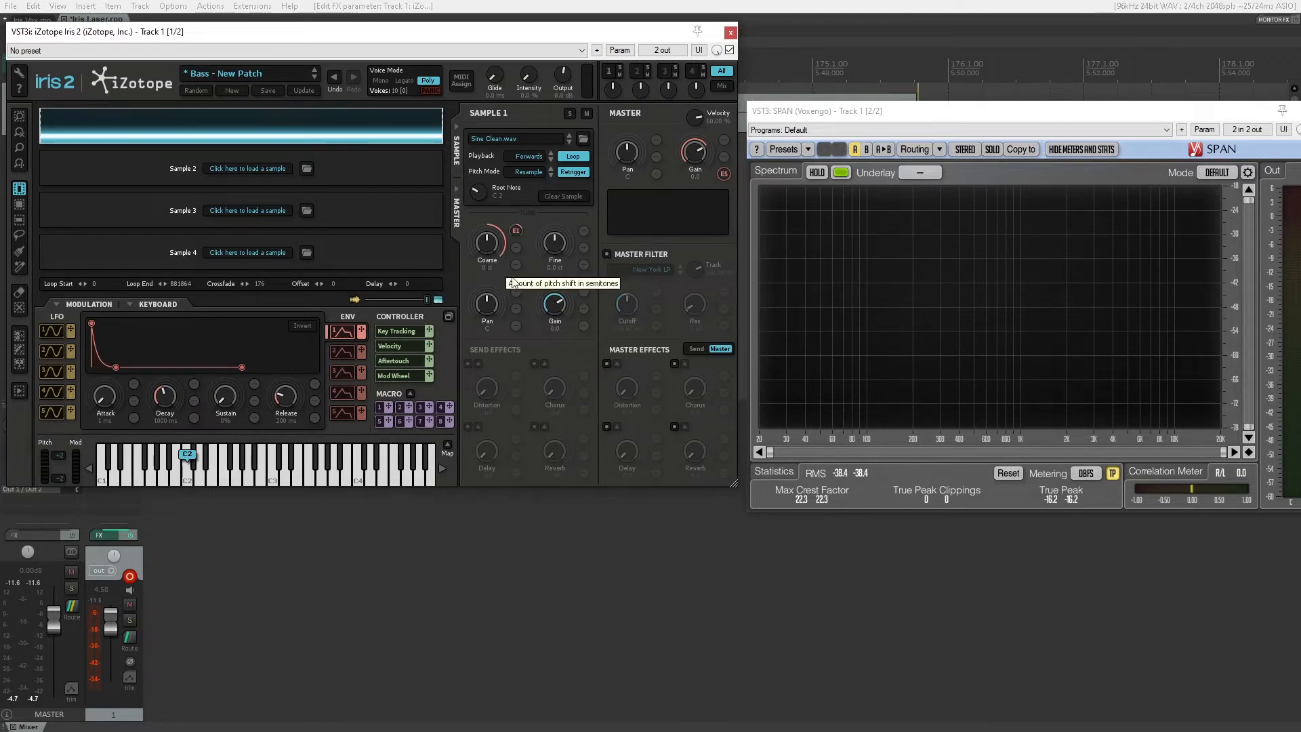
mouse_move(440, 273)
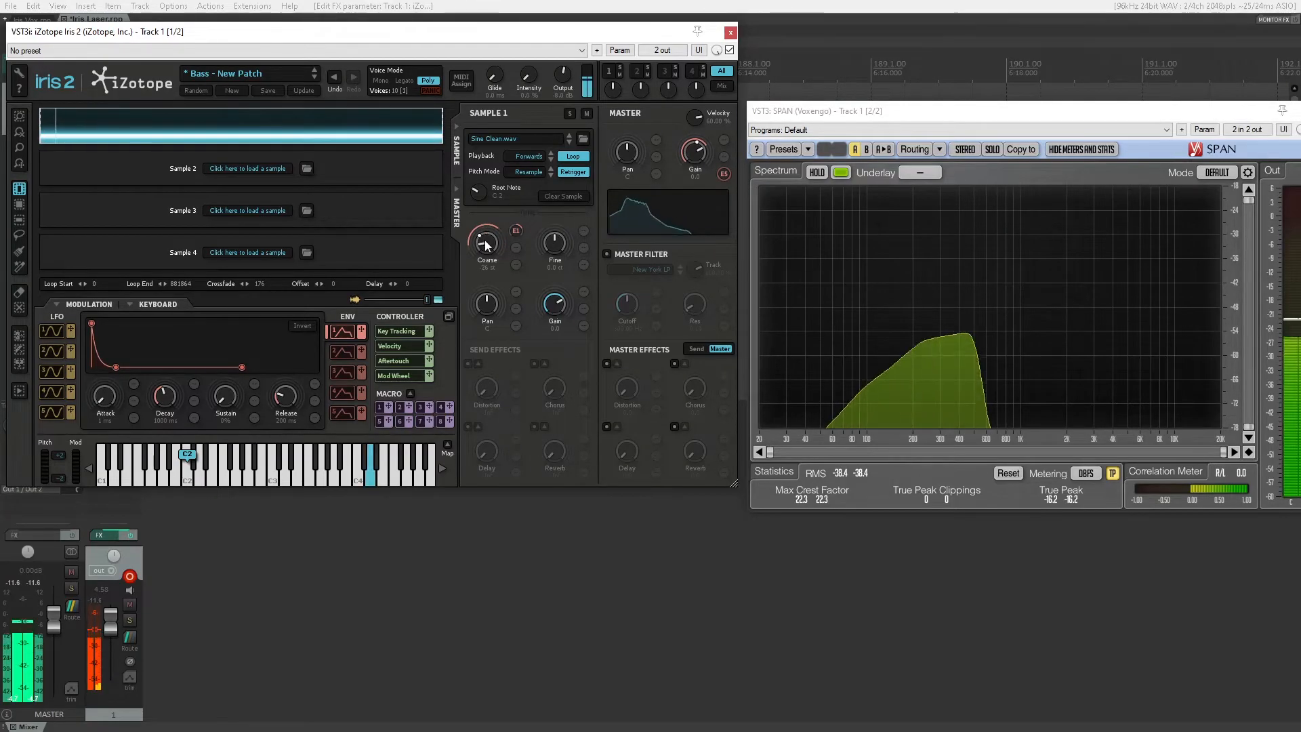
- Raise the sine sample's Coarse pitch knob while notes play
drag(487, 240, 486, 229)
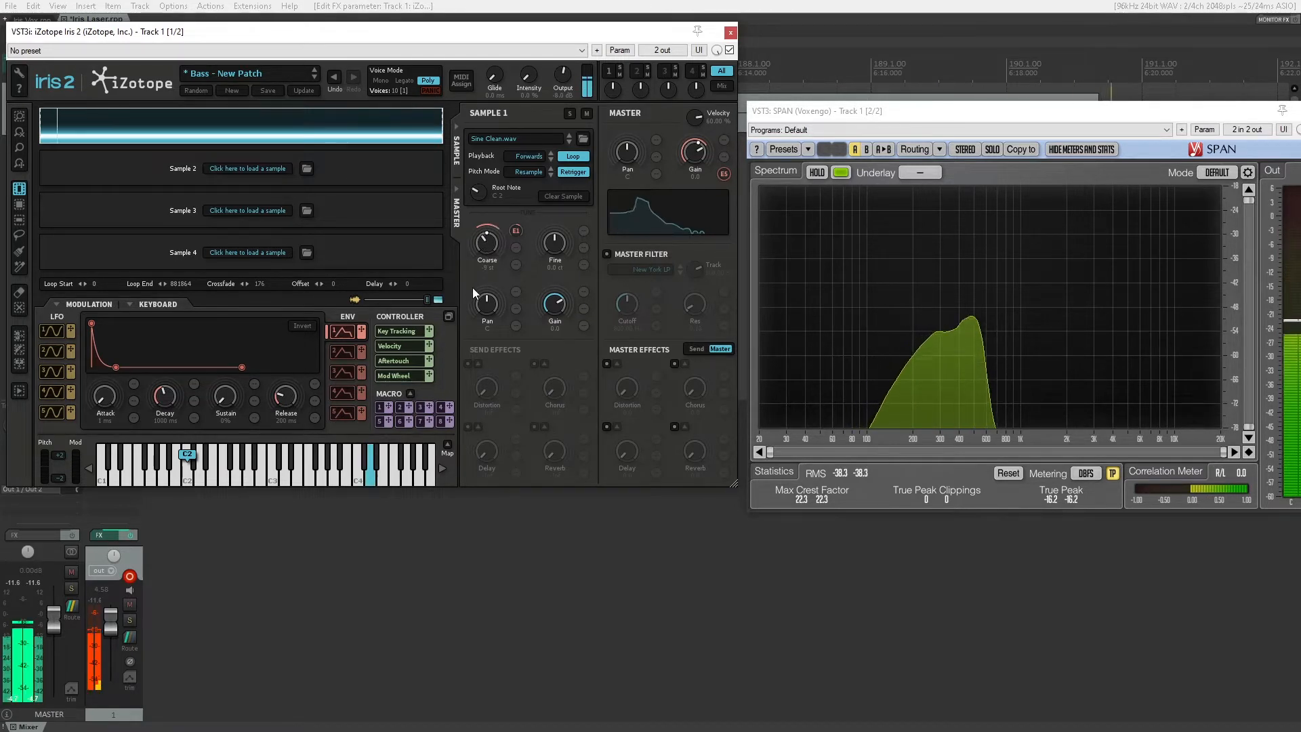
mouse_move(487, 301)
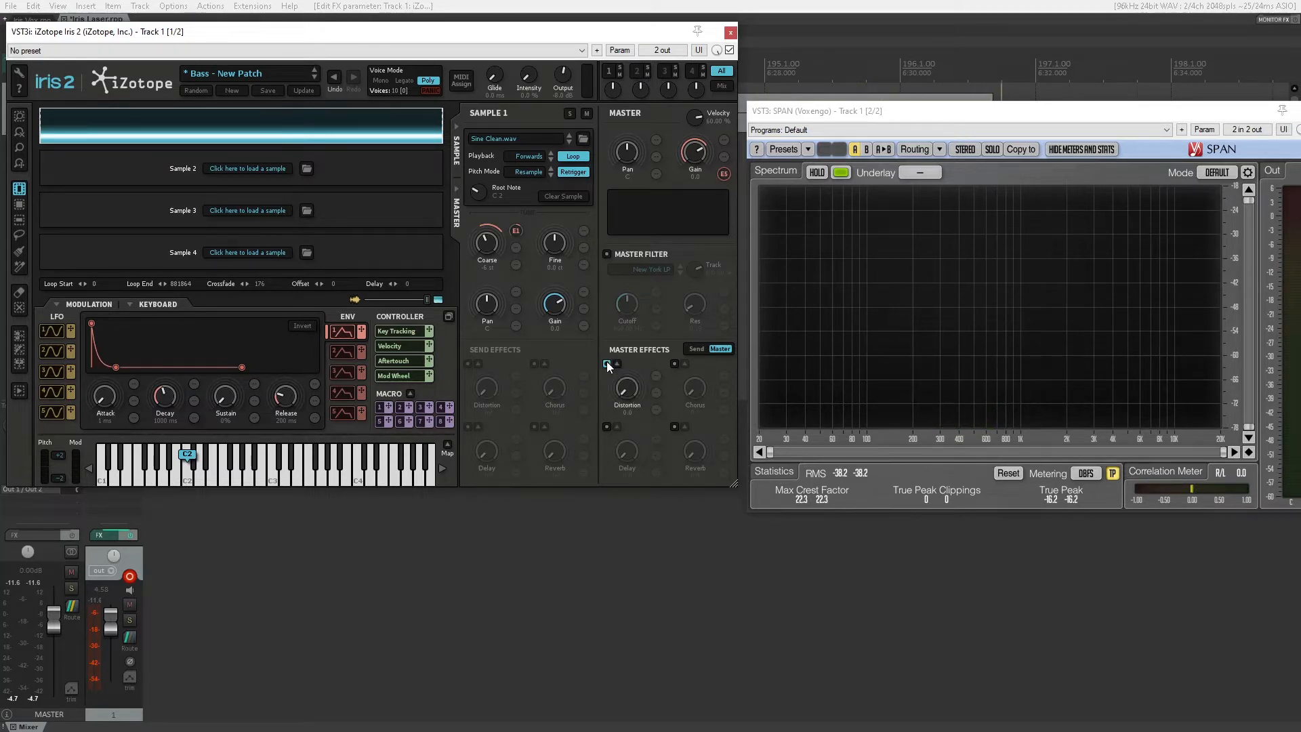
- Switch on master Distortion, then toggle it to compare the sound
click(607, 363)
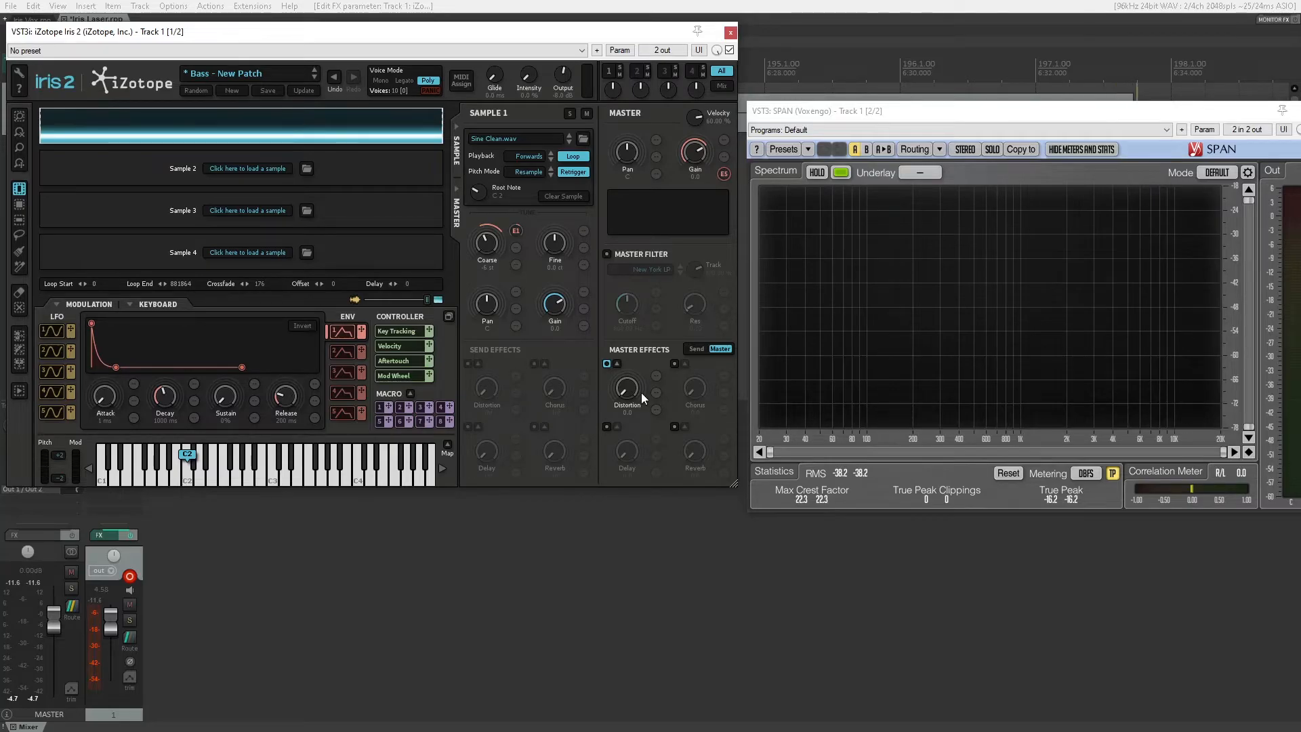
mouse_move(655, 391)
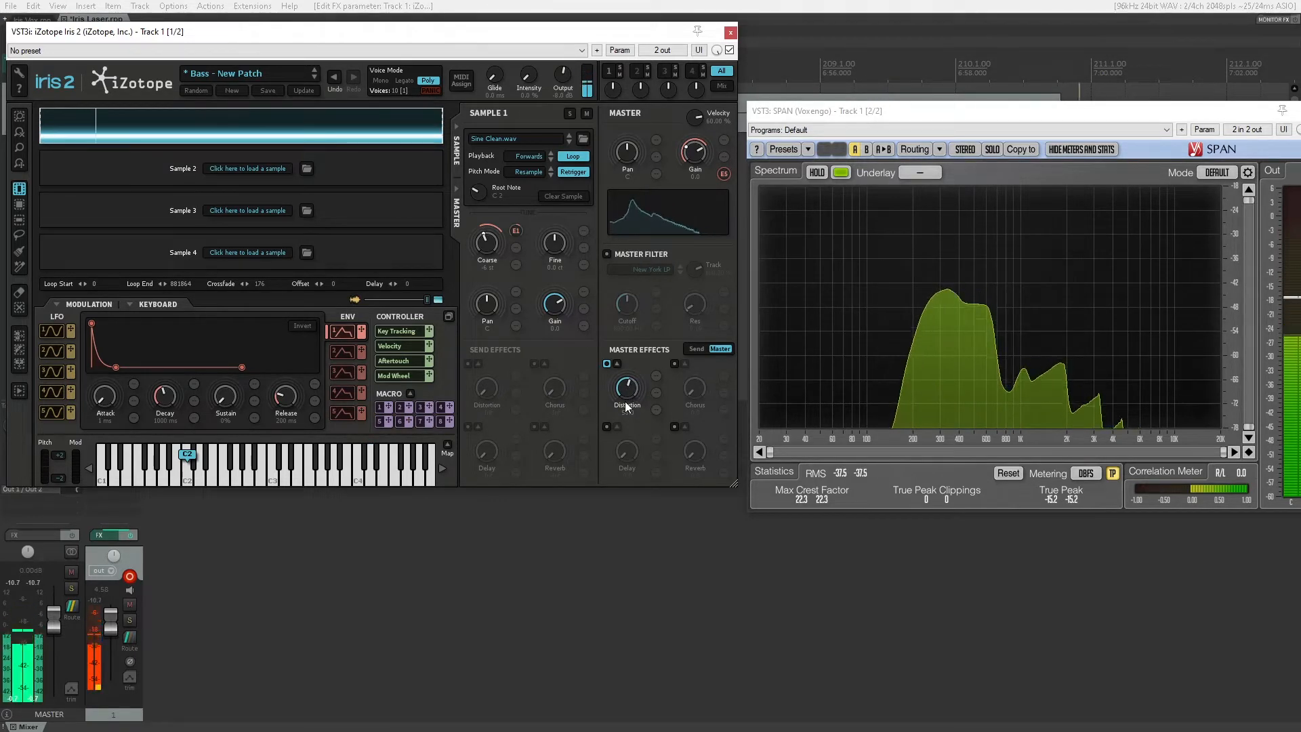
mouse_move(626, 391)
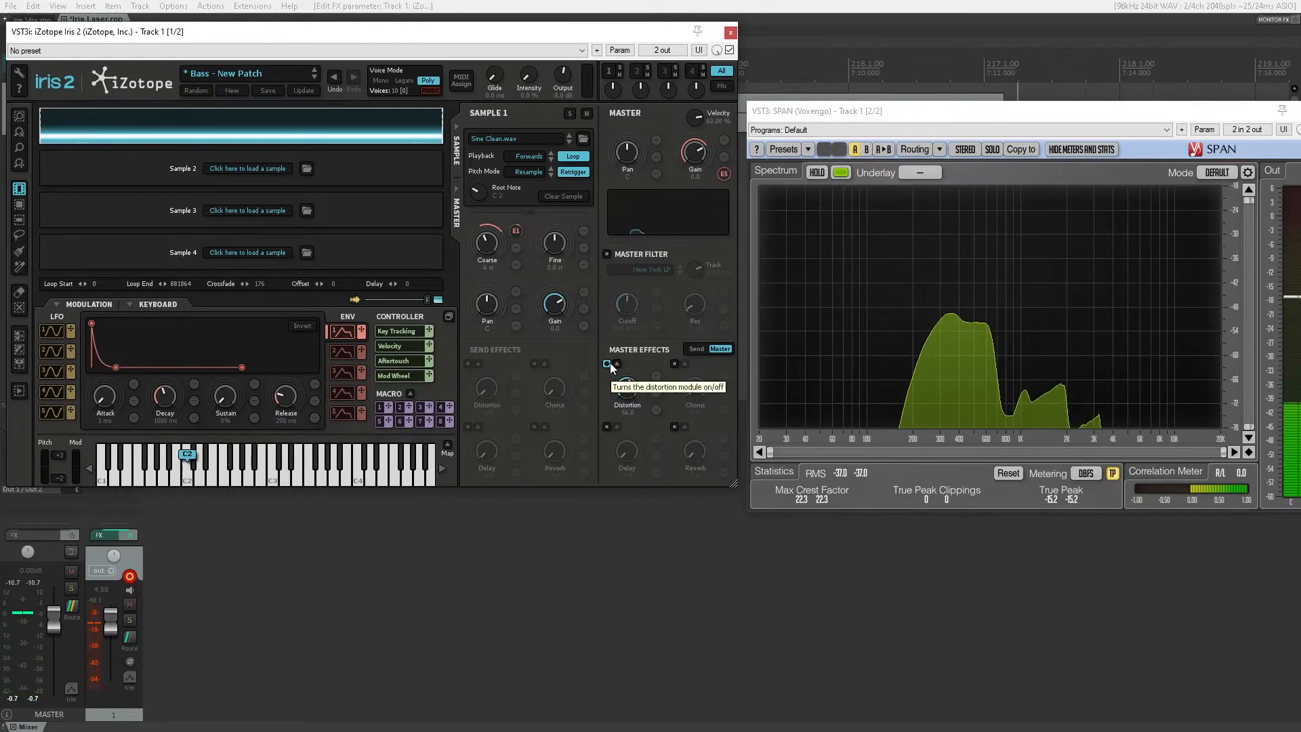
click(607, 365)
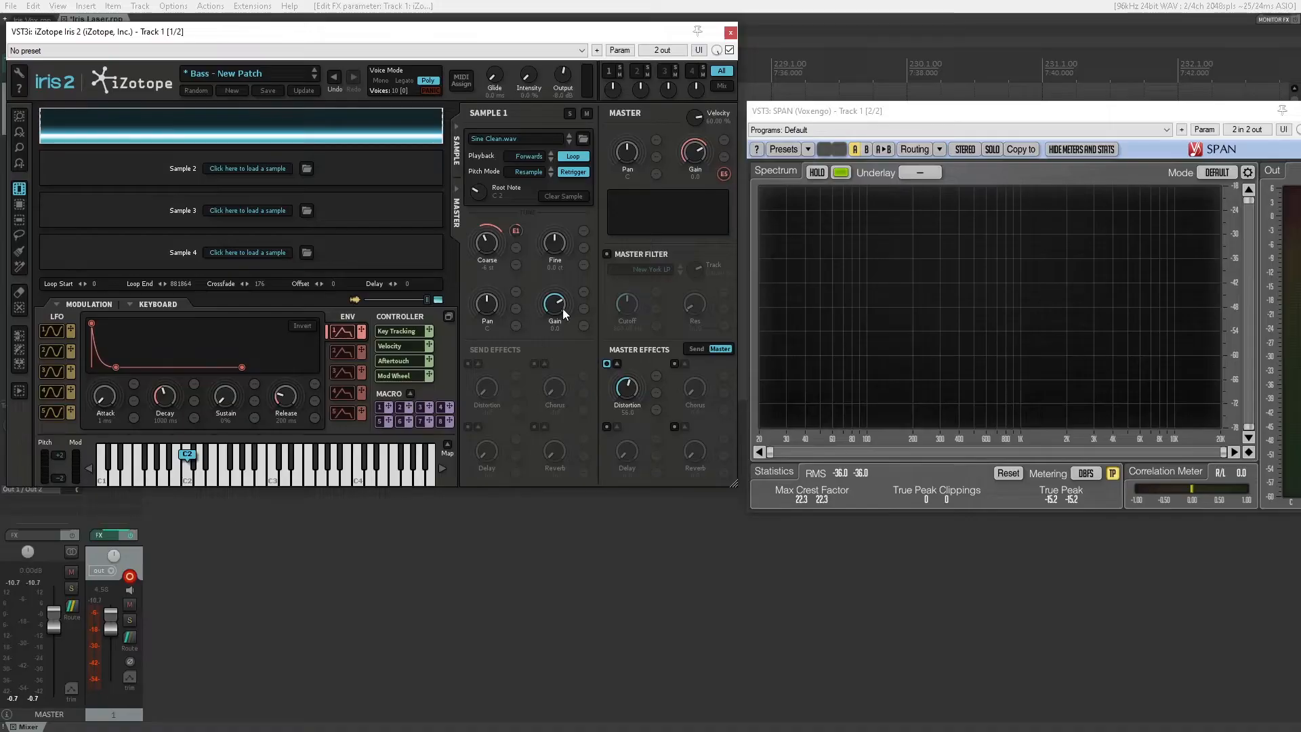
- Turn on the master filter and set its type to Tokyo LP
click(607, 255)
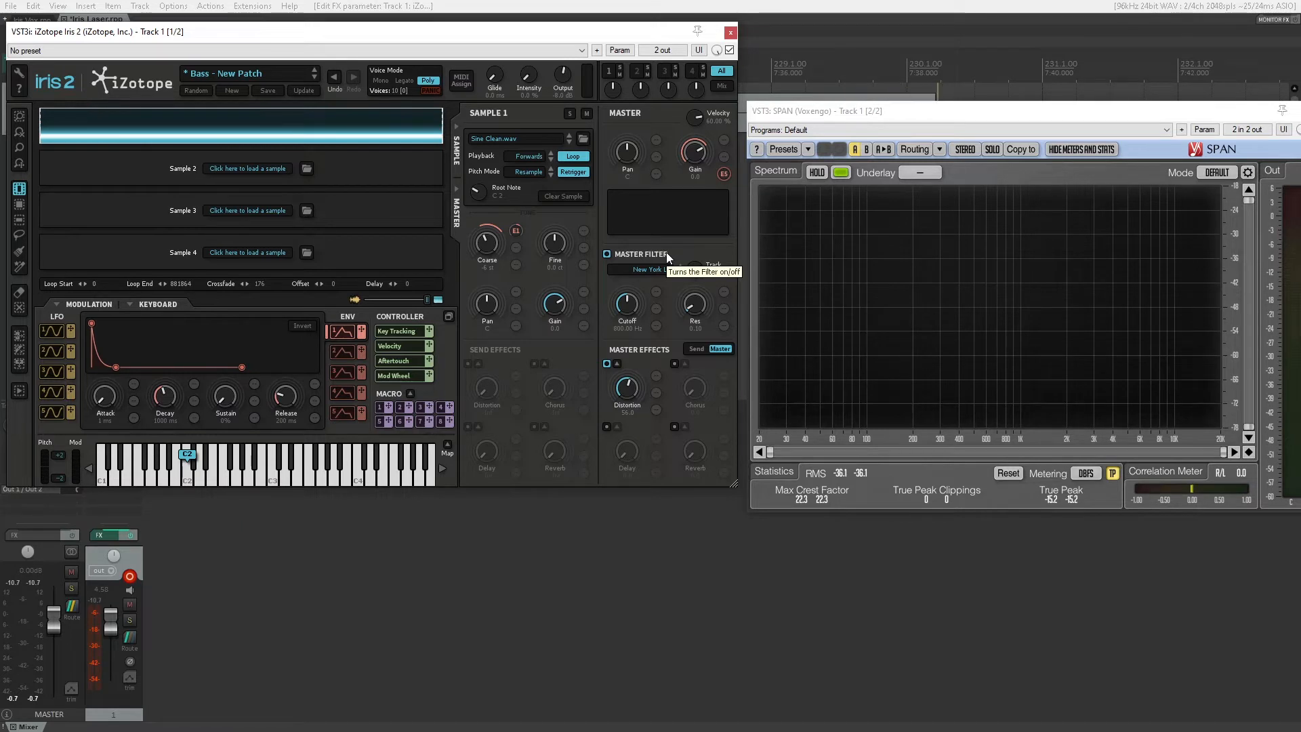
mouse_move(656, 271)
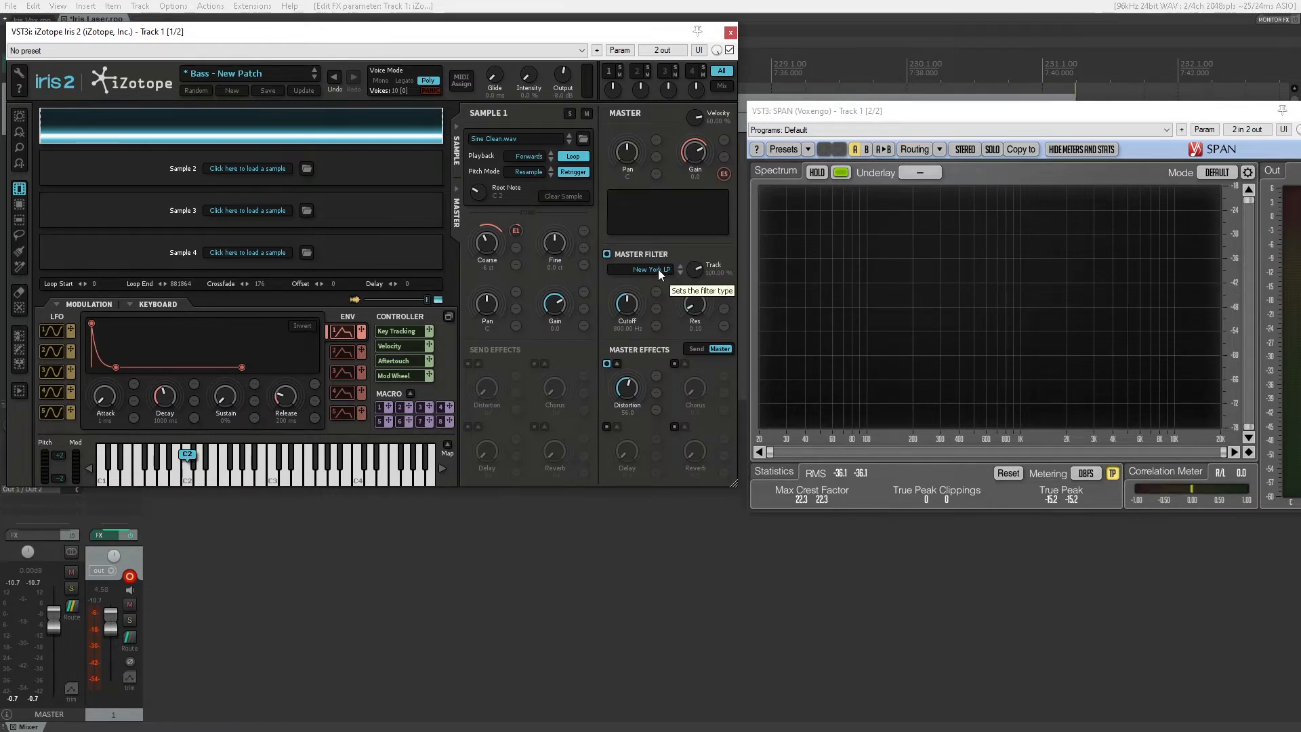
click(647, 270)
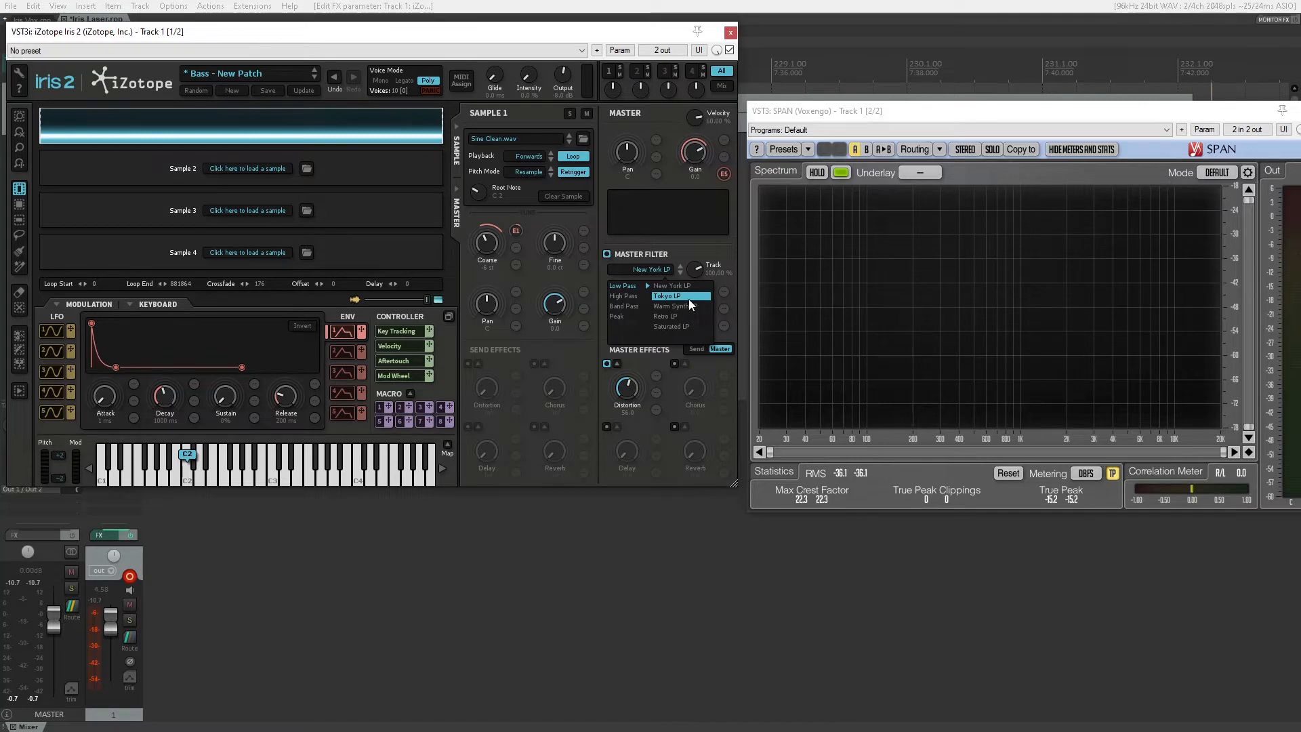
click(667, 296)
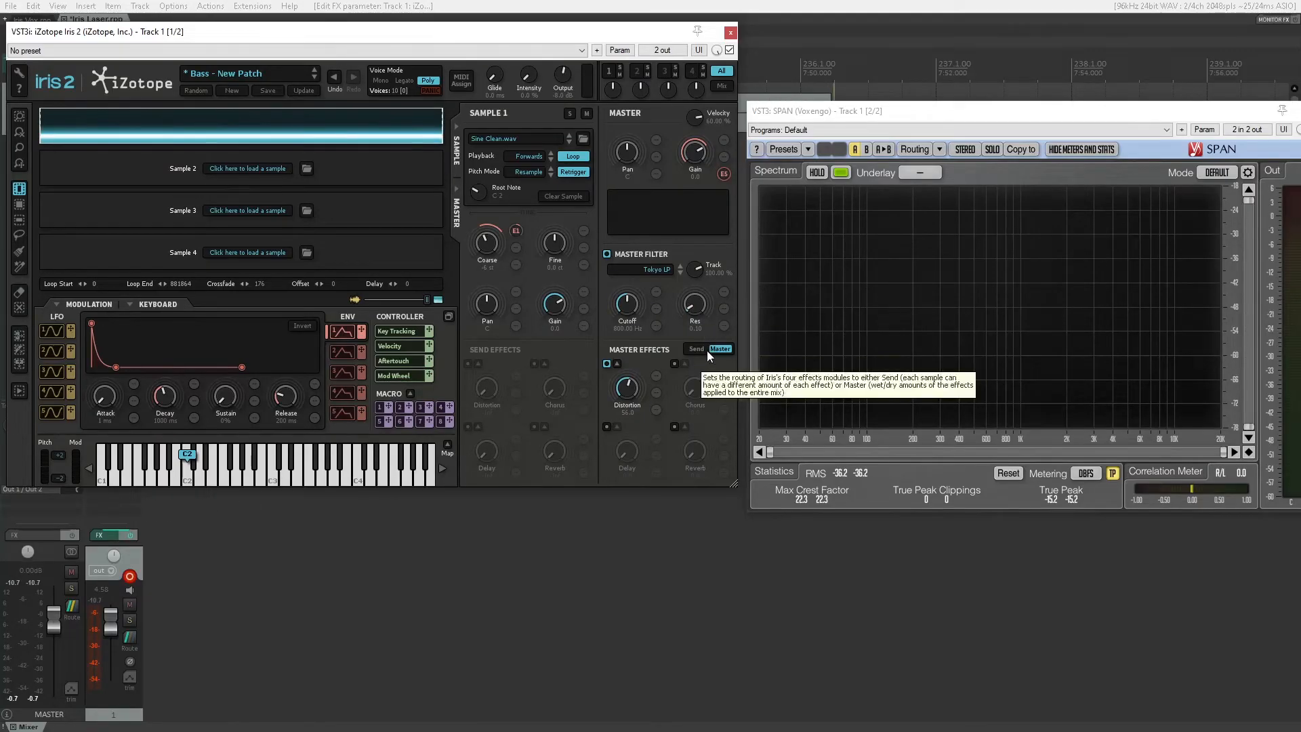
mouse_move(694, 303)
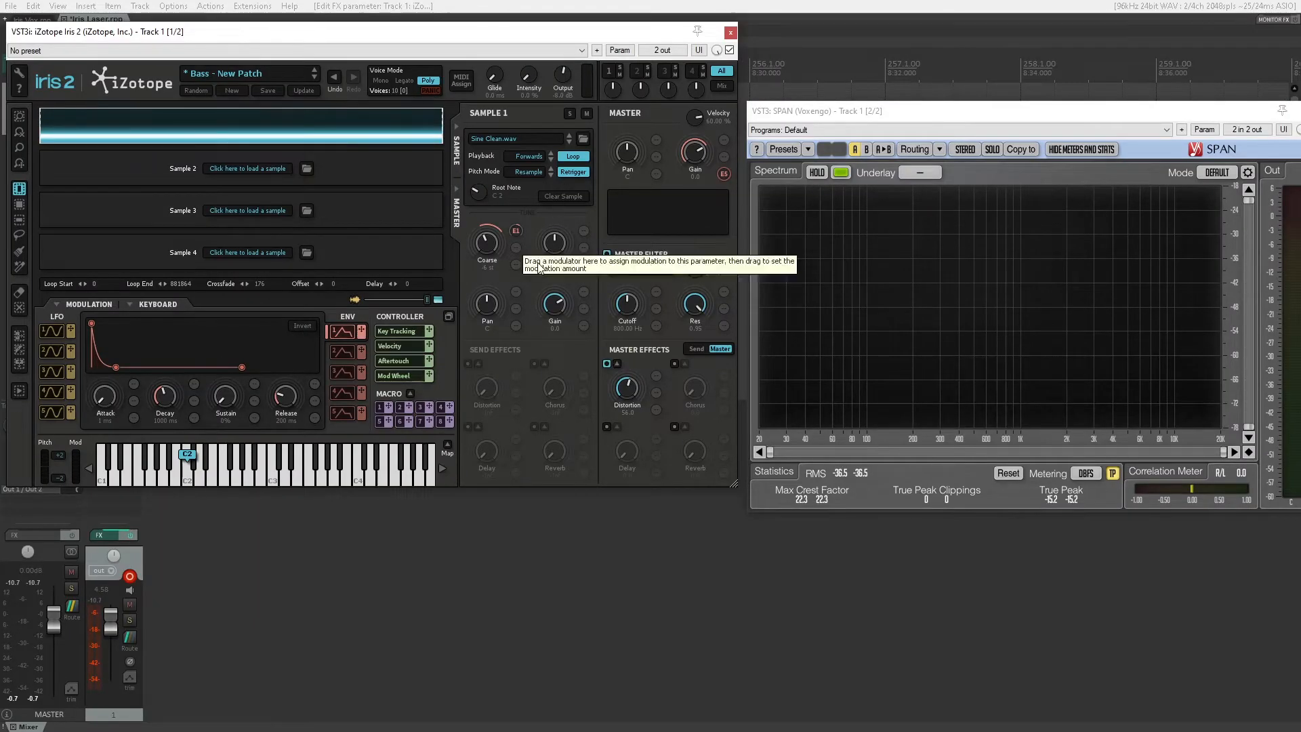
mouse_move(360, 330)
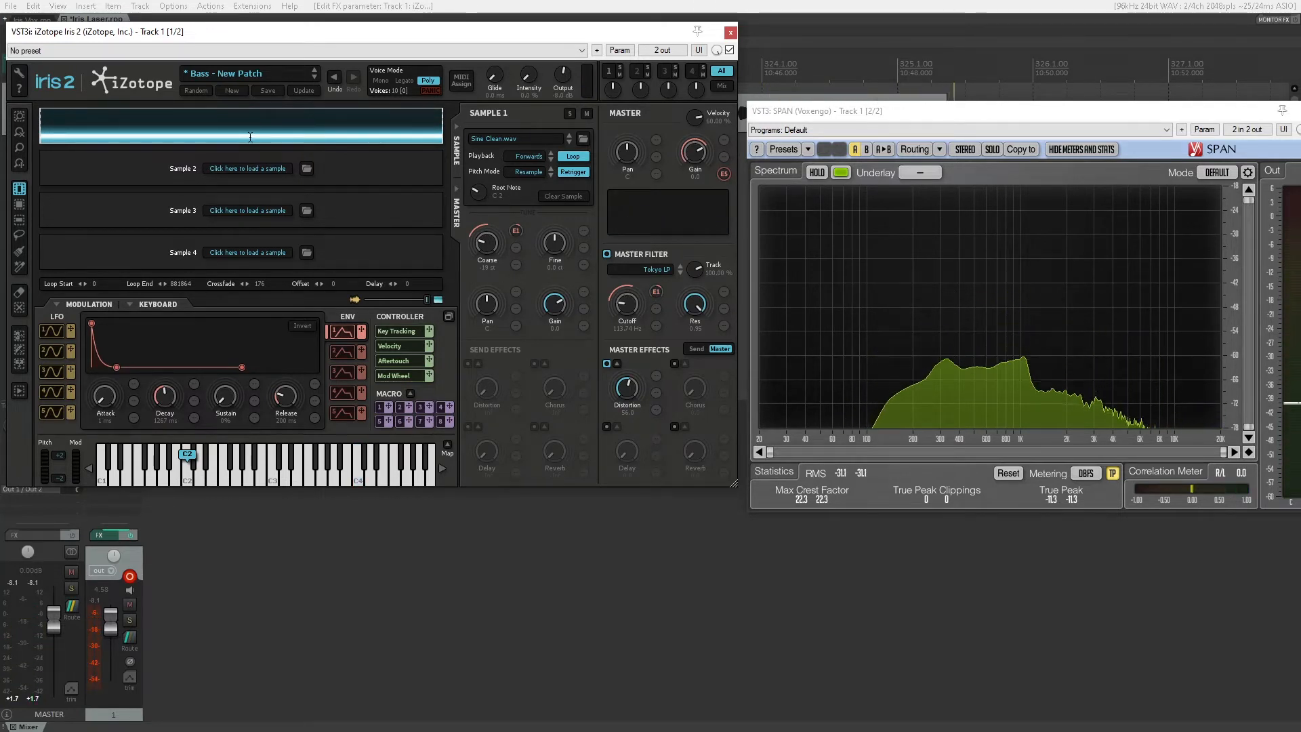
- Clear the sine and load Mello Flute C4 from Samples > Instruments > Flute into slot 1
right_click(249, 125)
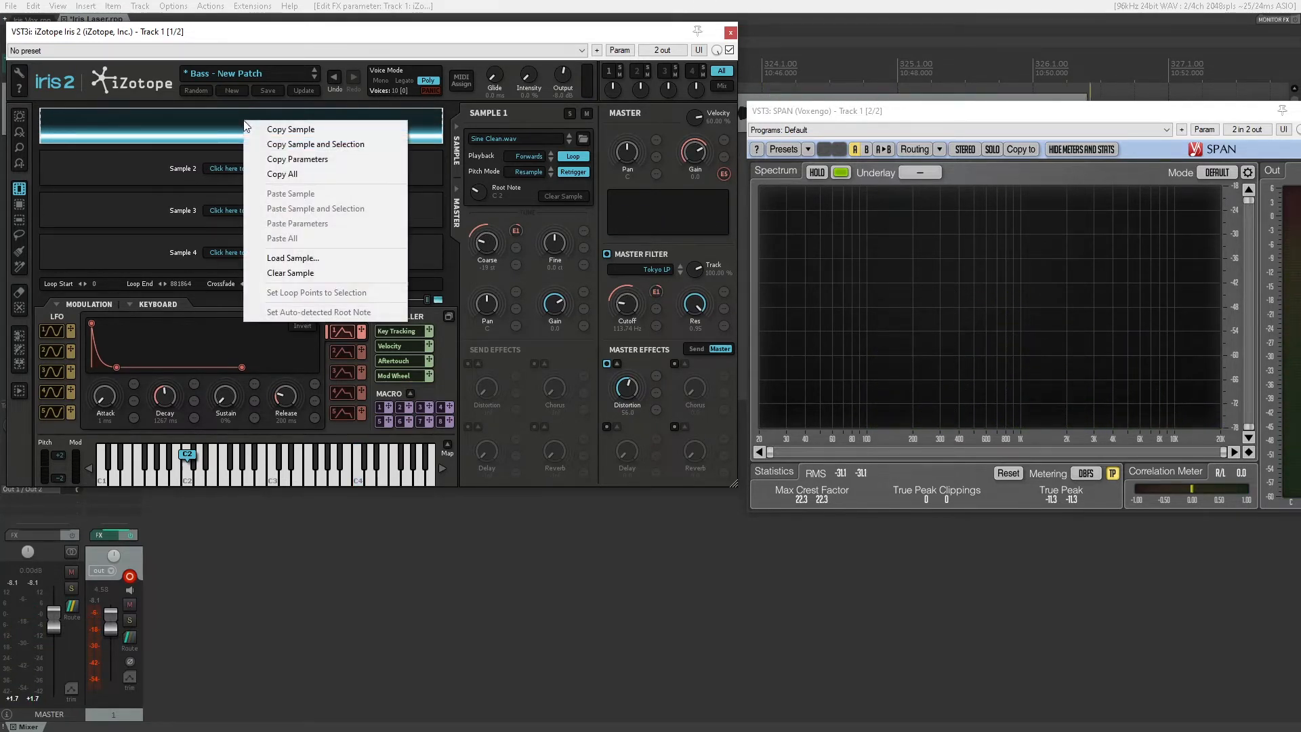
click(290, 272)
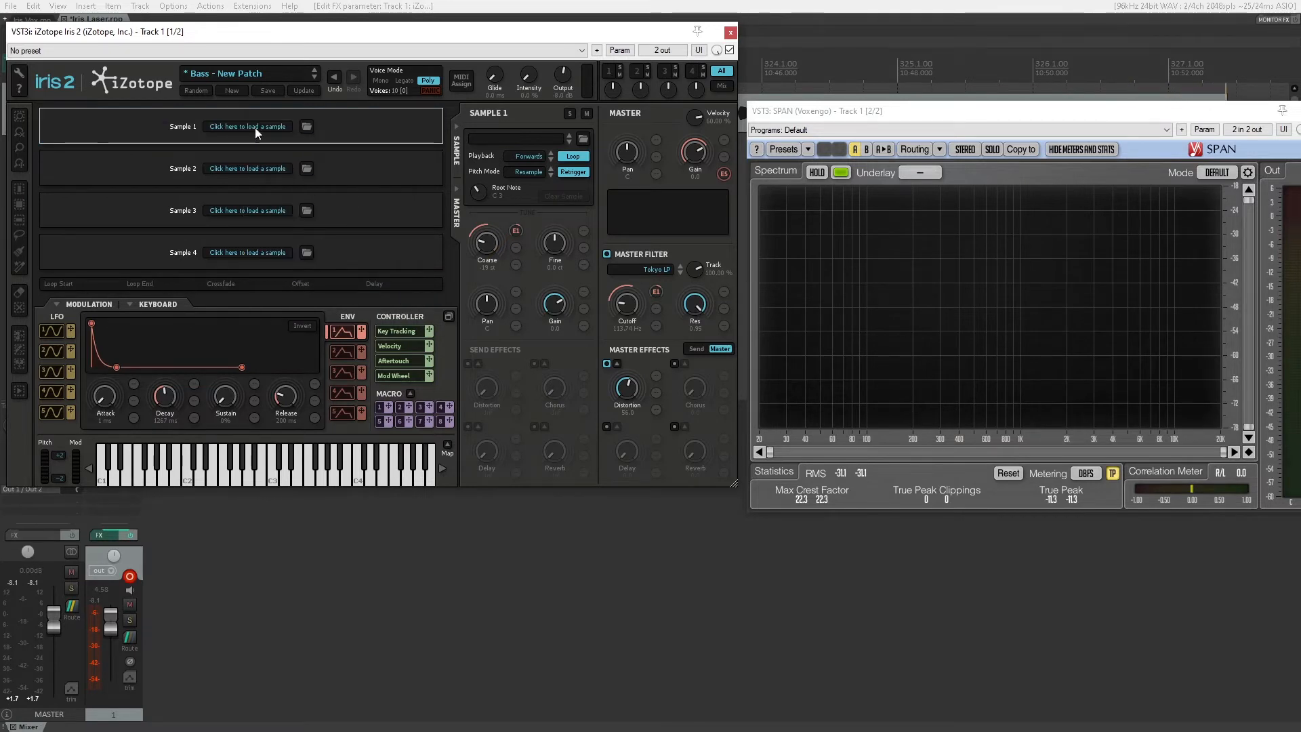
click(246, 126)
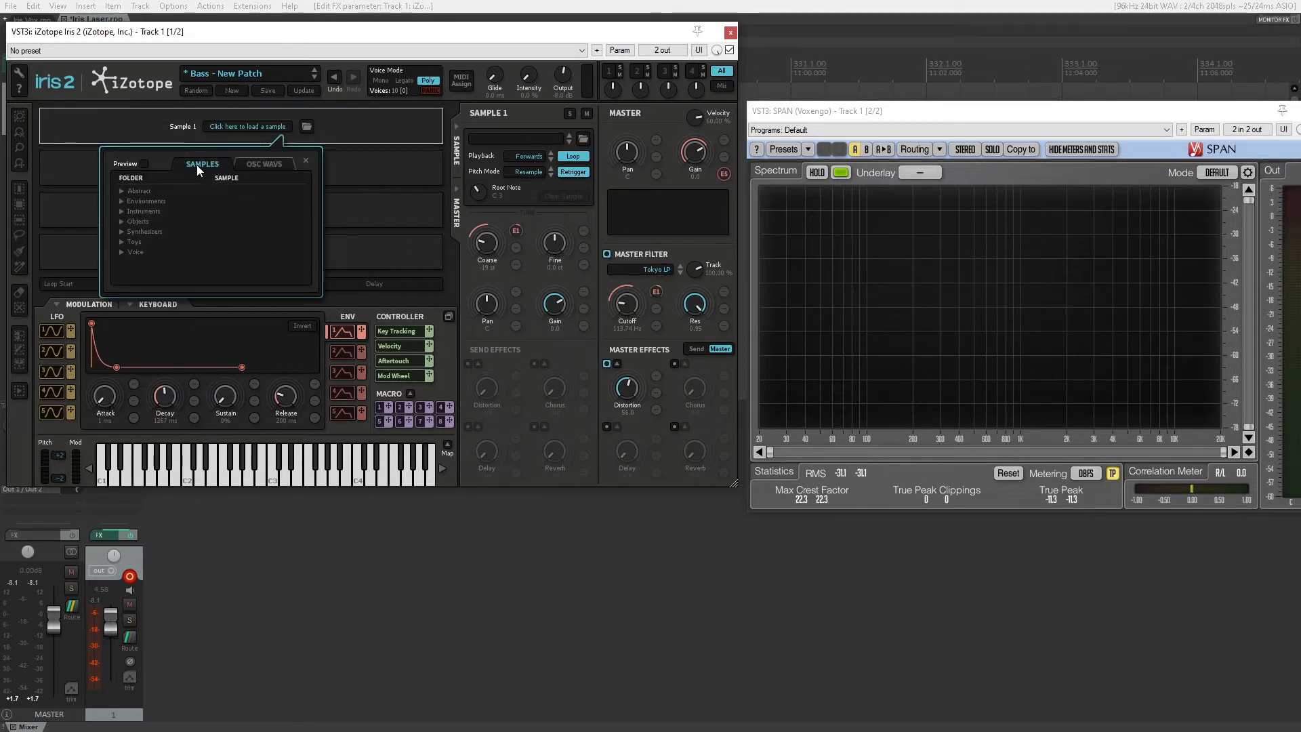
click(121, 201)
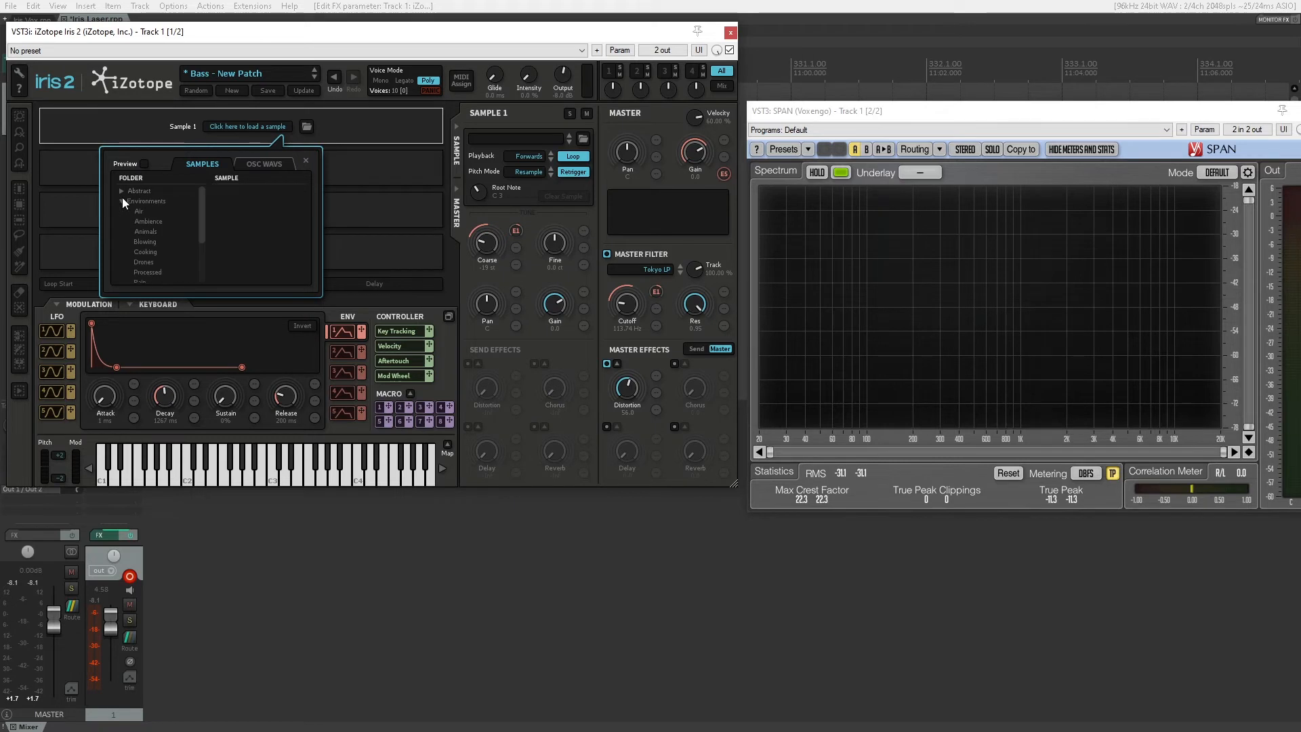
click(122, 201)
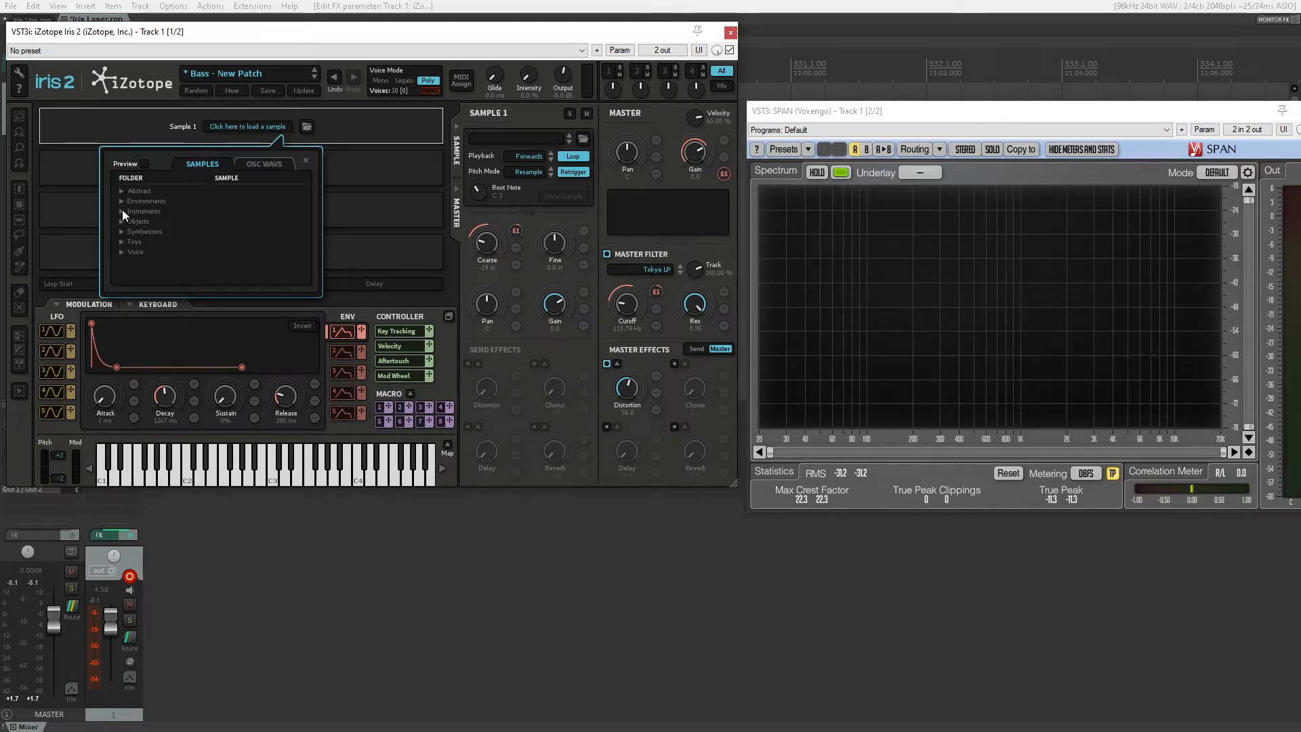
click(122, 211)
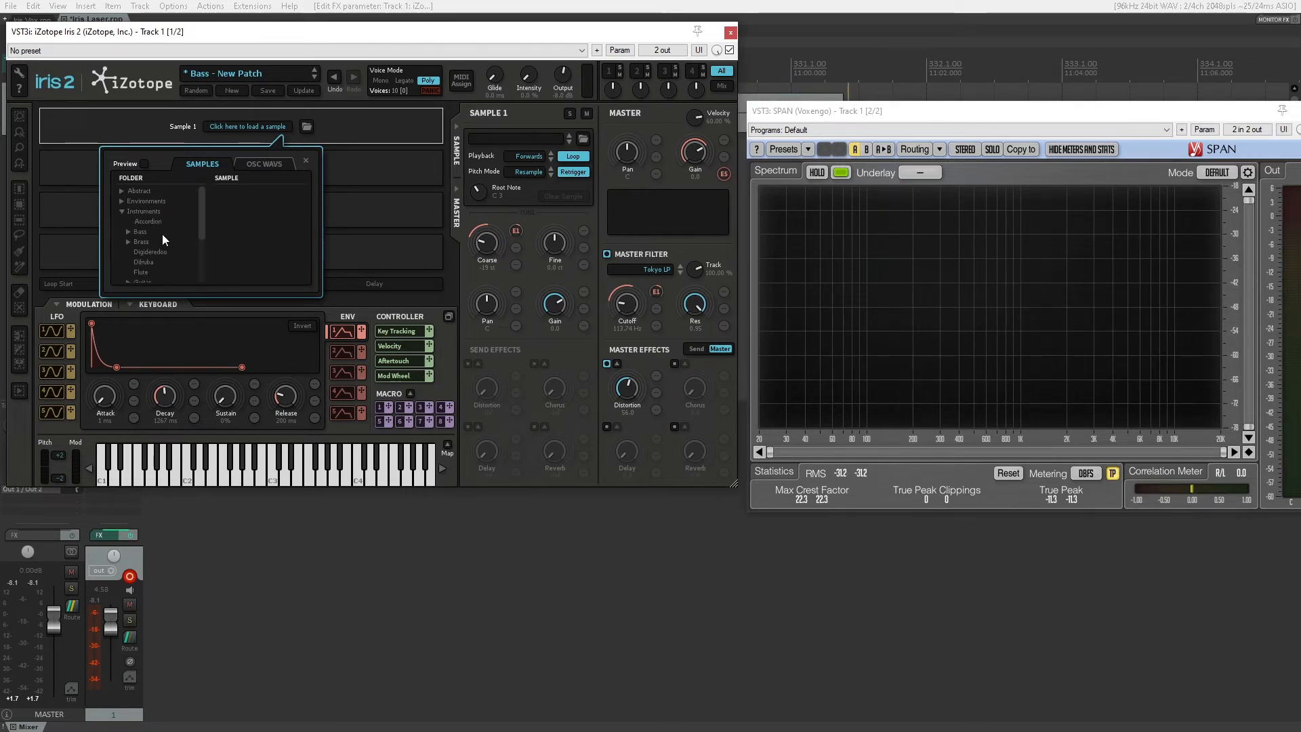
scroll(down, 3)
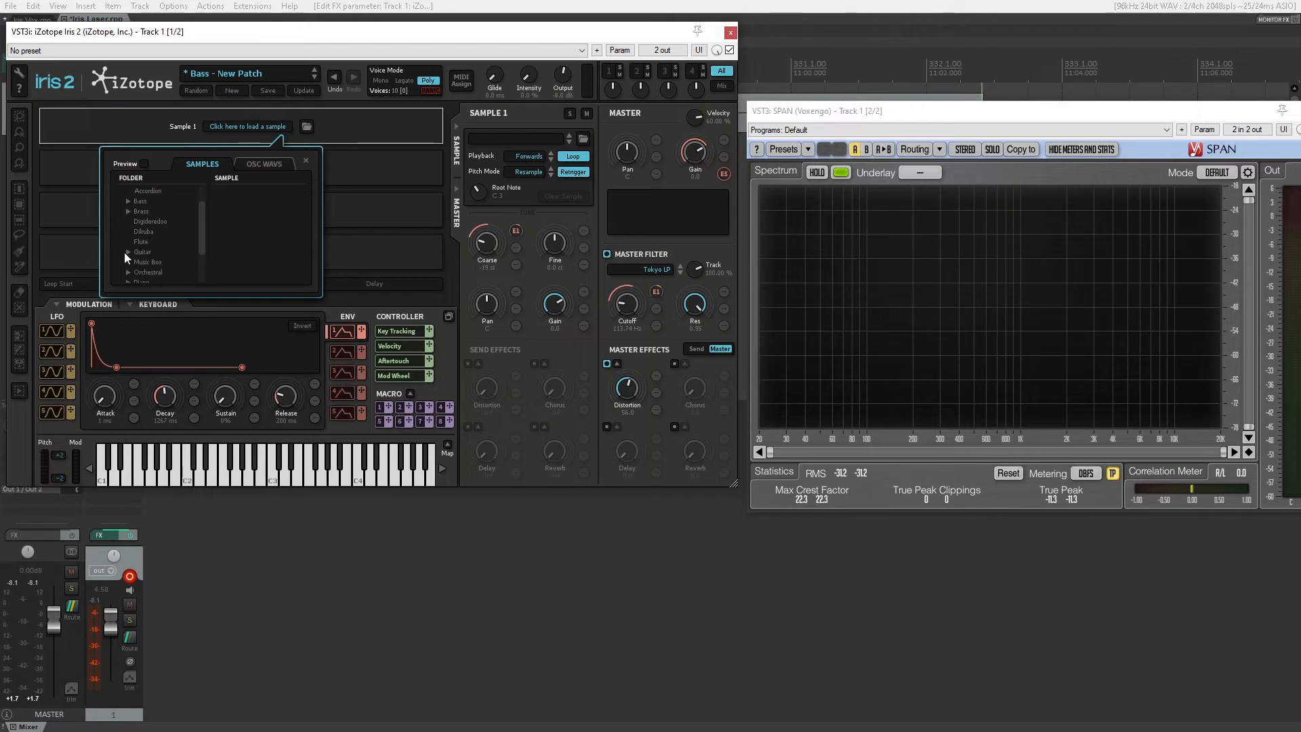
click(141, 242)
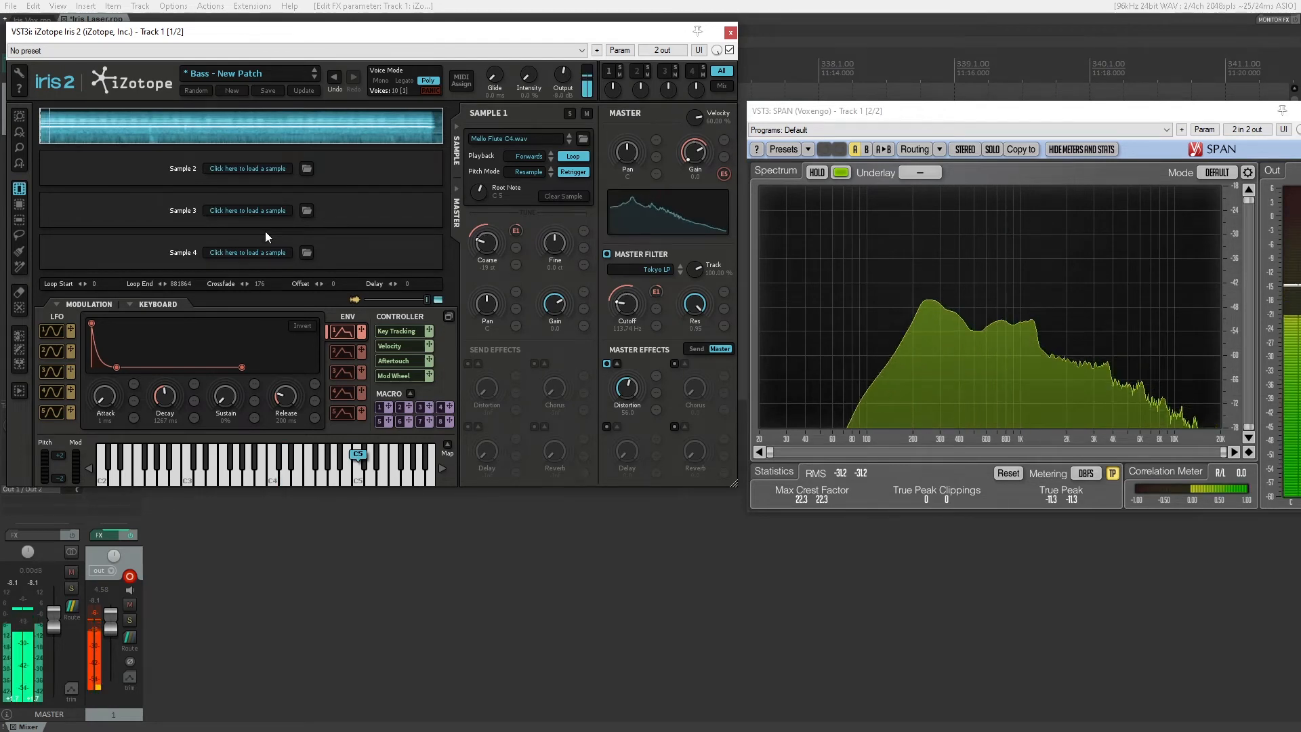
click(286, 461)
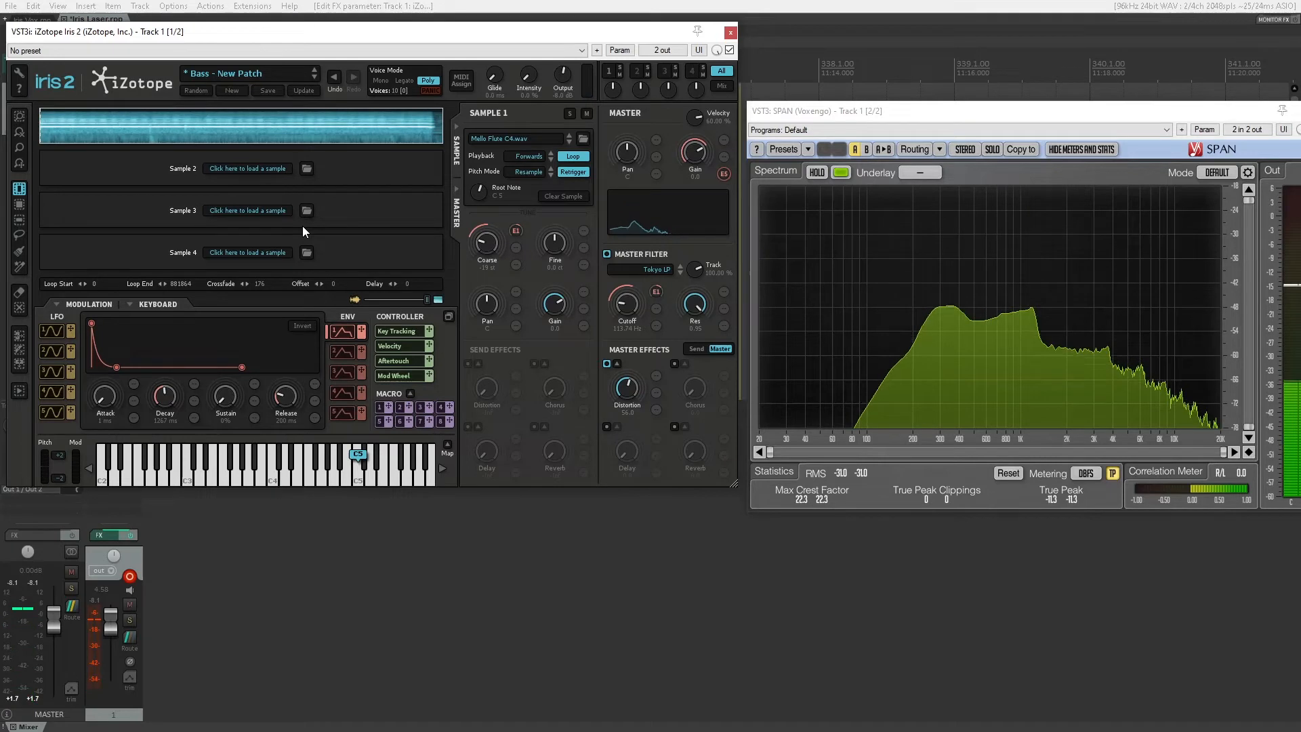
- Replace the flute with the Ahh Med C sample from the Voice folder
right_click(237, 125)
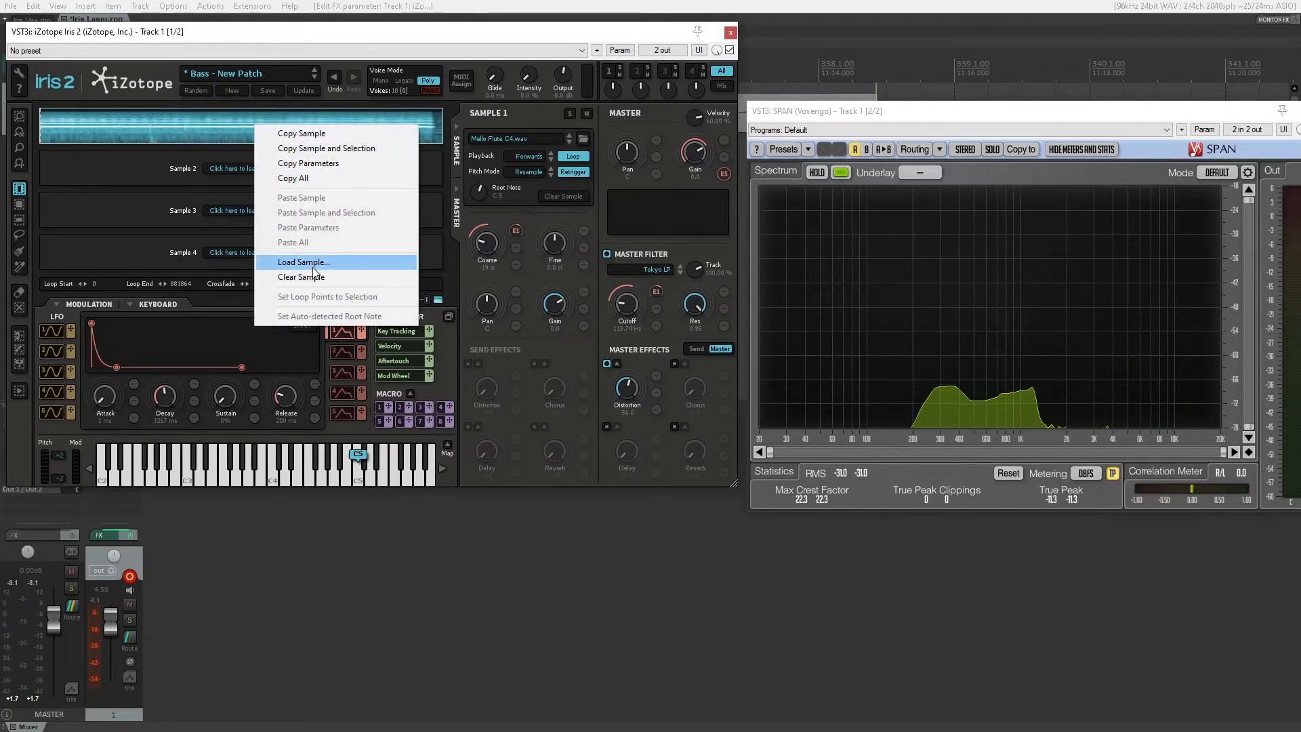
click(303, 261)
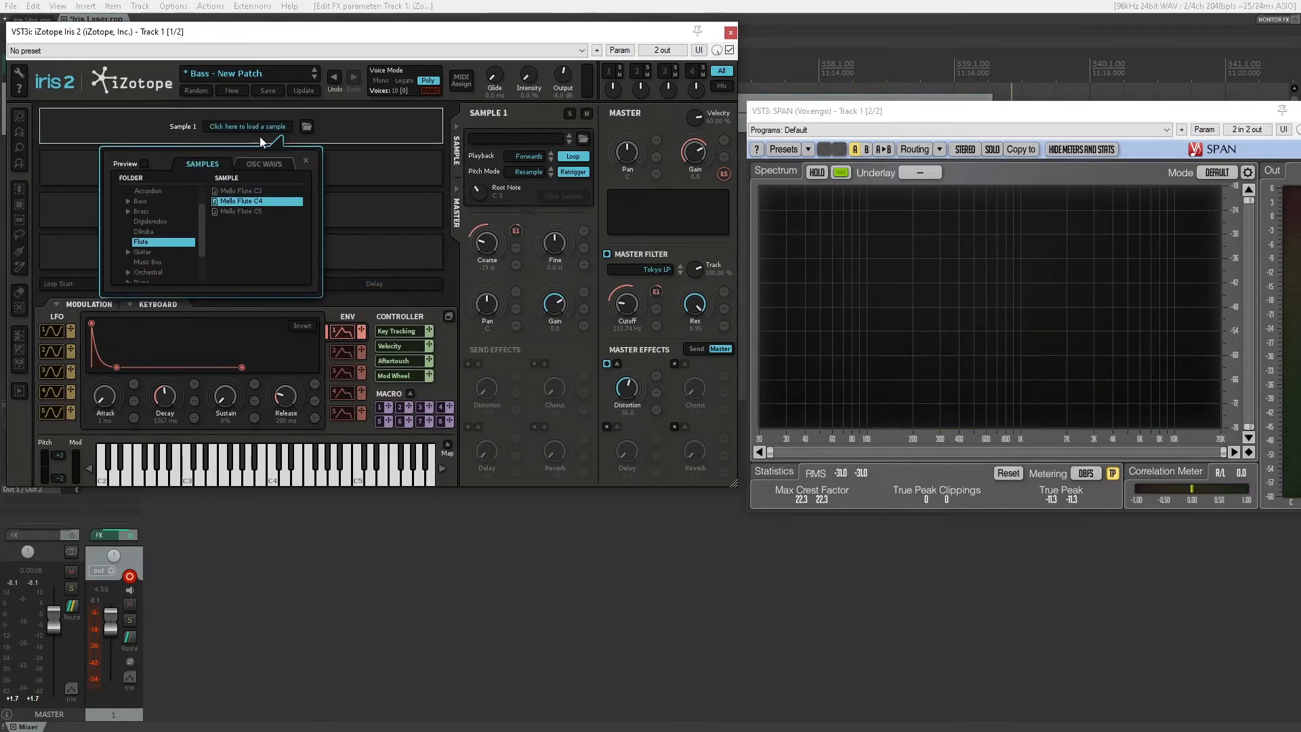
scroll(down, 3)
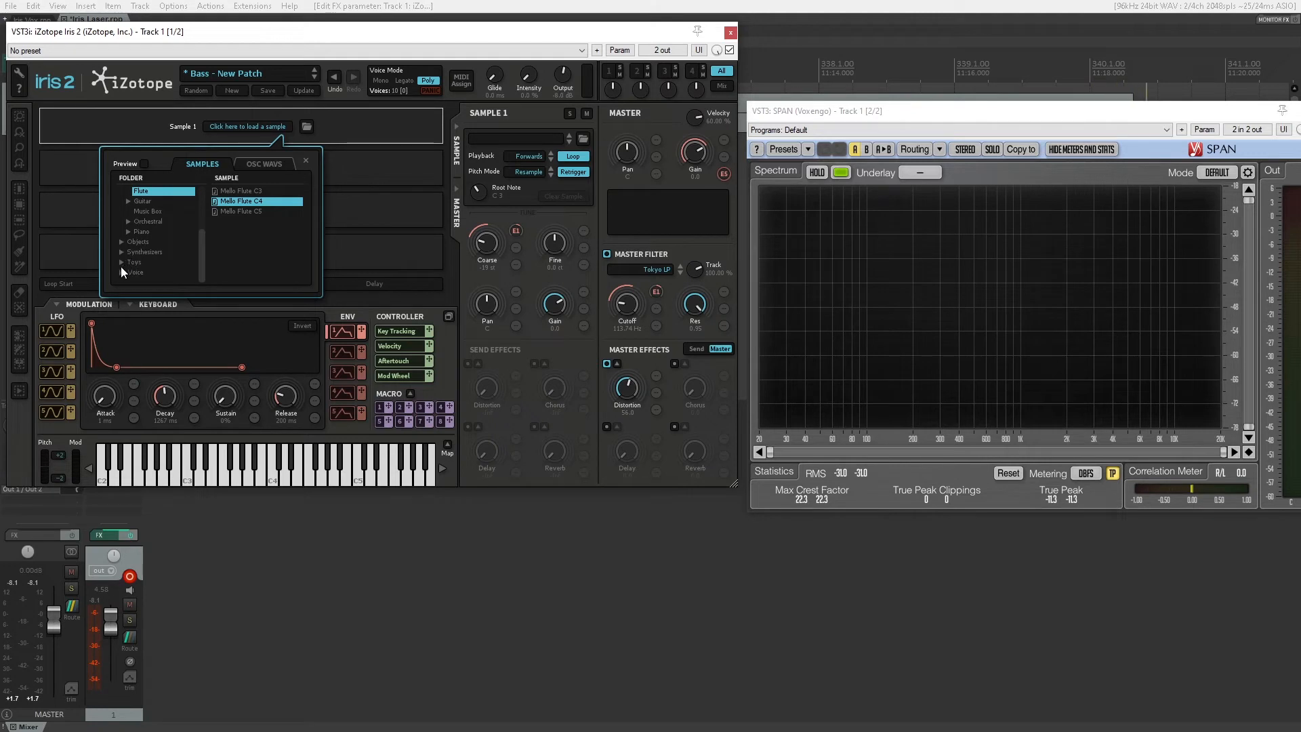
click(121, 272)
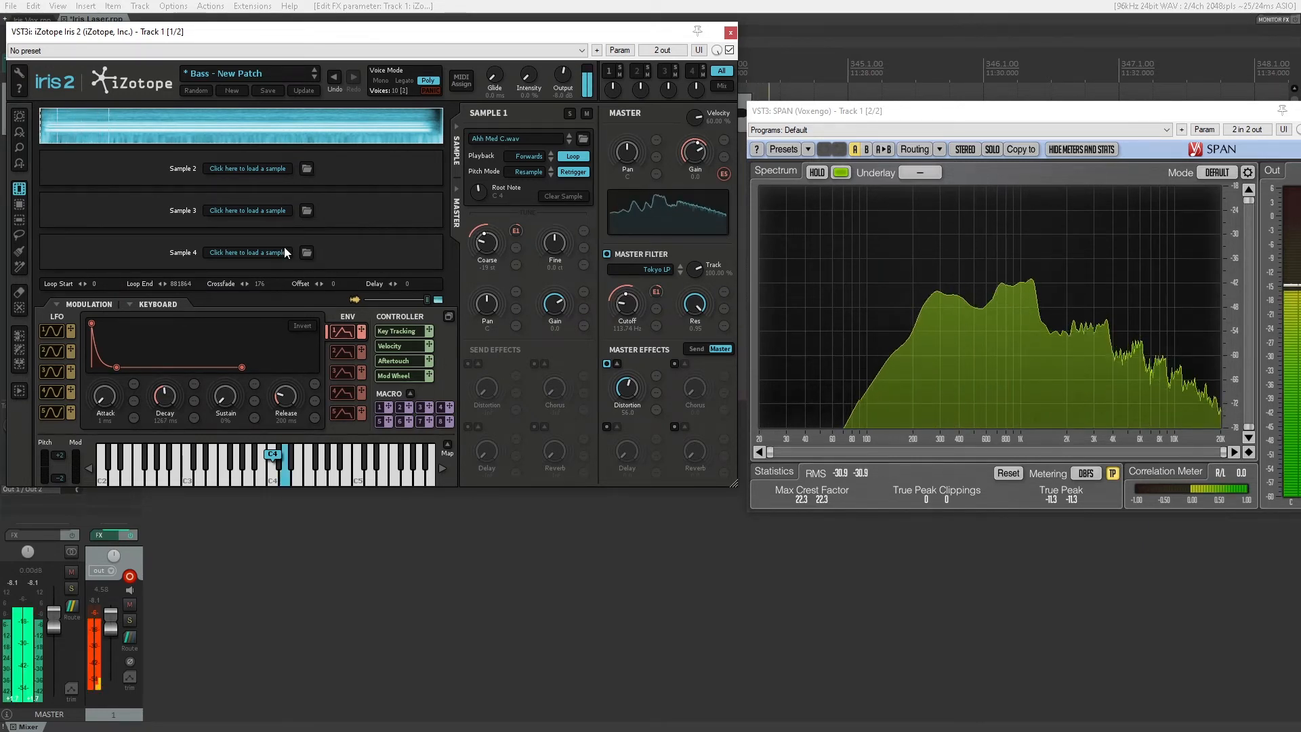
- Load Saw Minimoog from OSC WAVS > 02-Saw in place of the voice sample
right_click(232, 124)
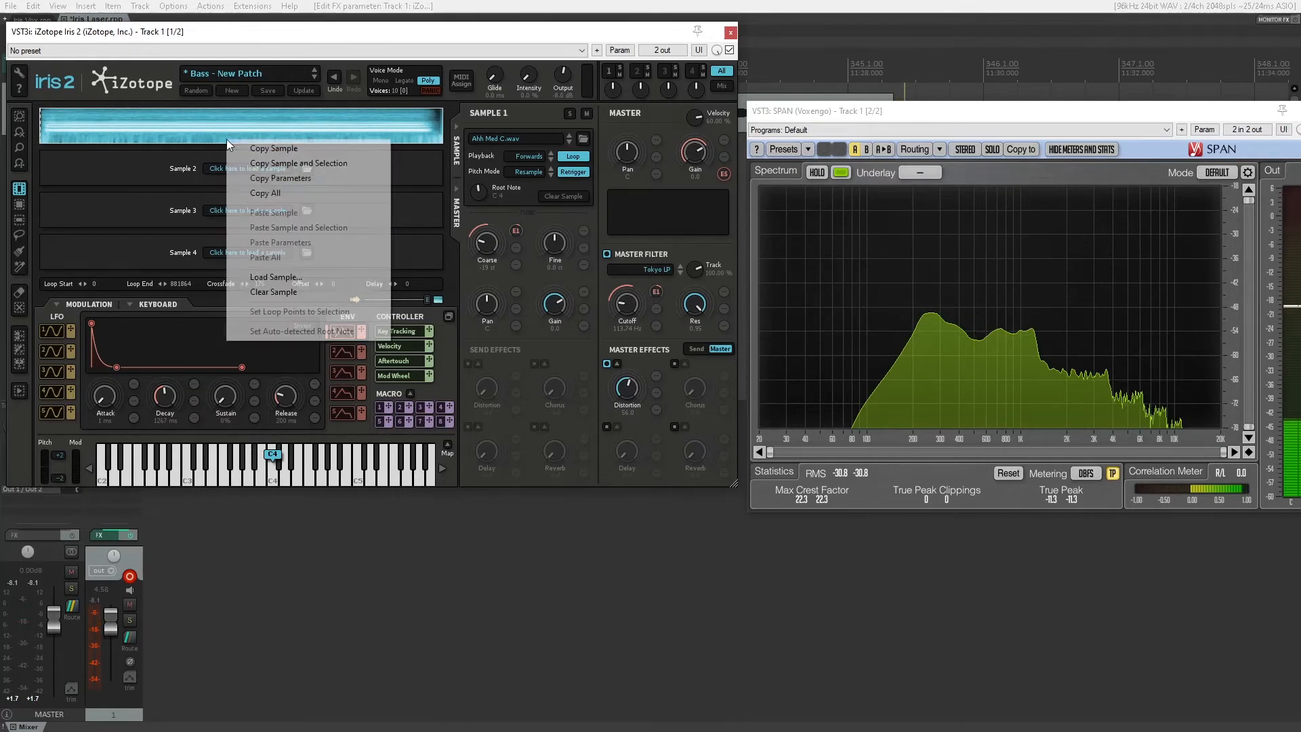
click(273, 291)
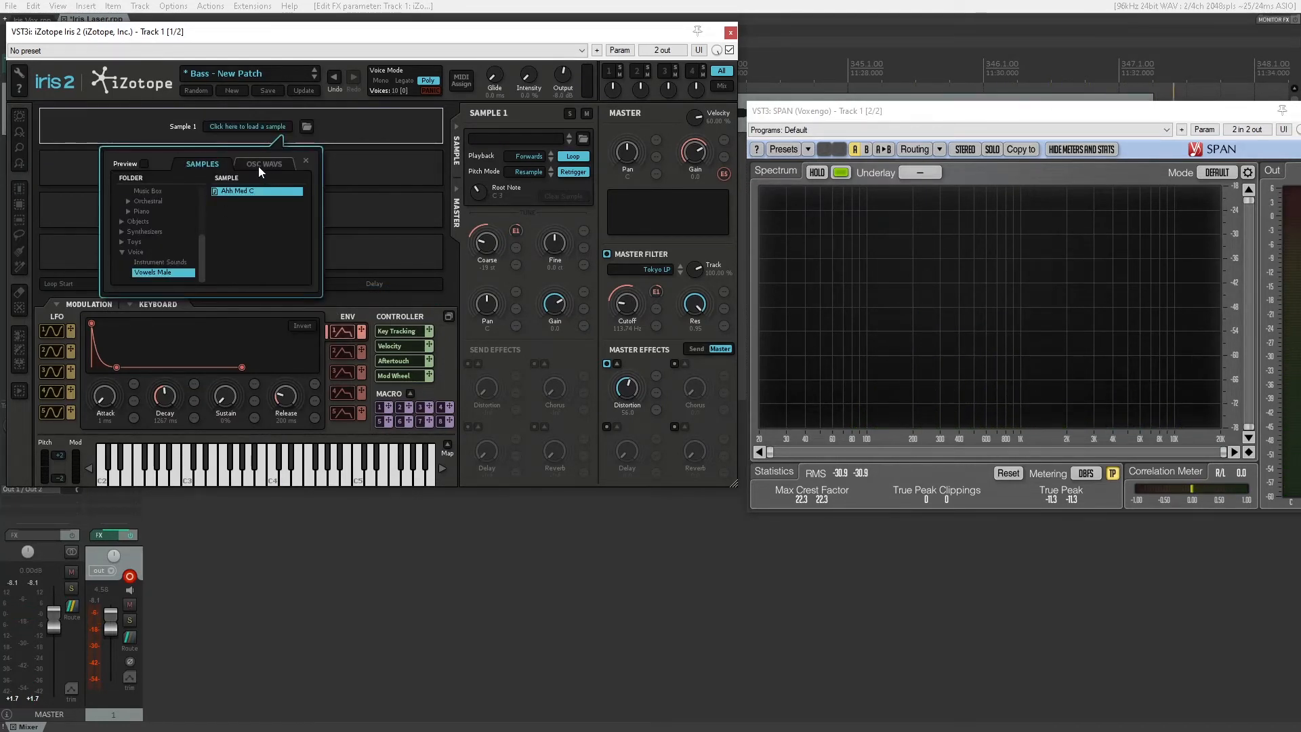
click(265, 164)
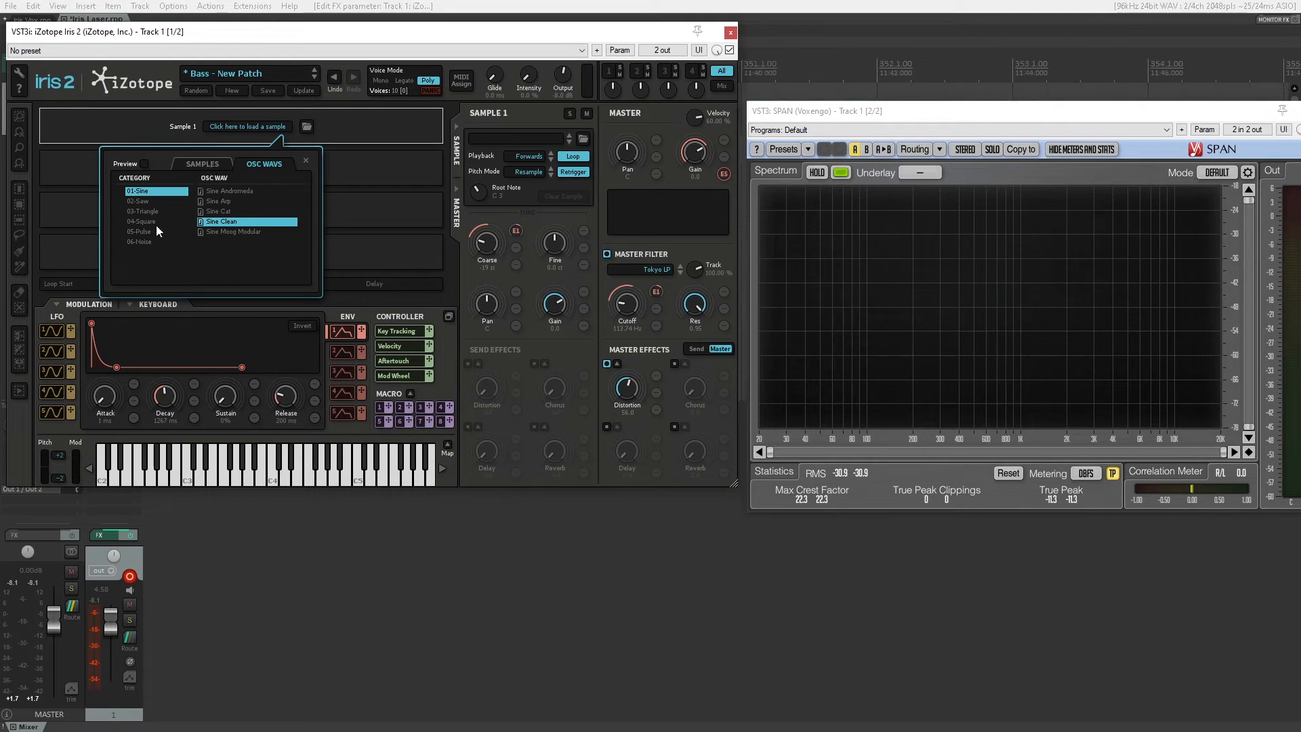
click(143, 221)
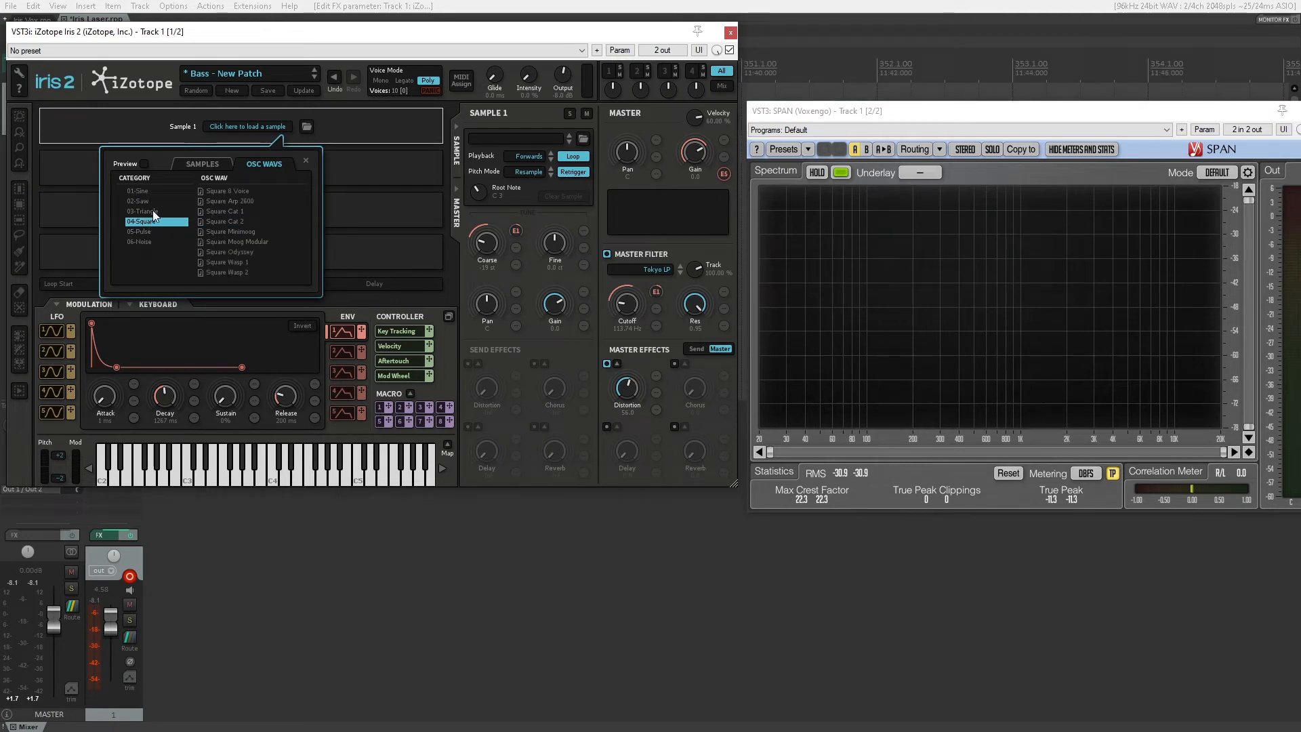
click(139, 200)
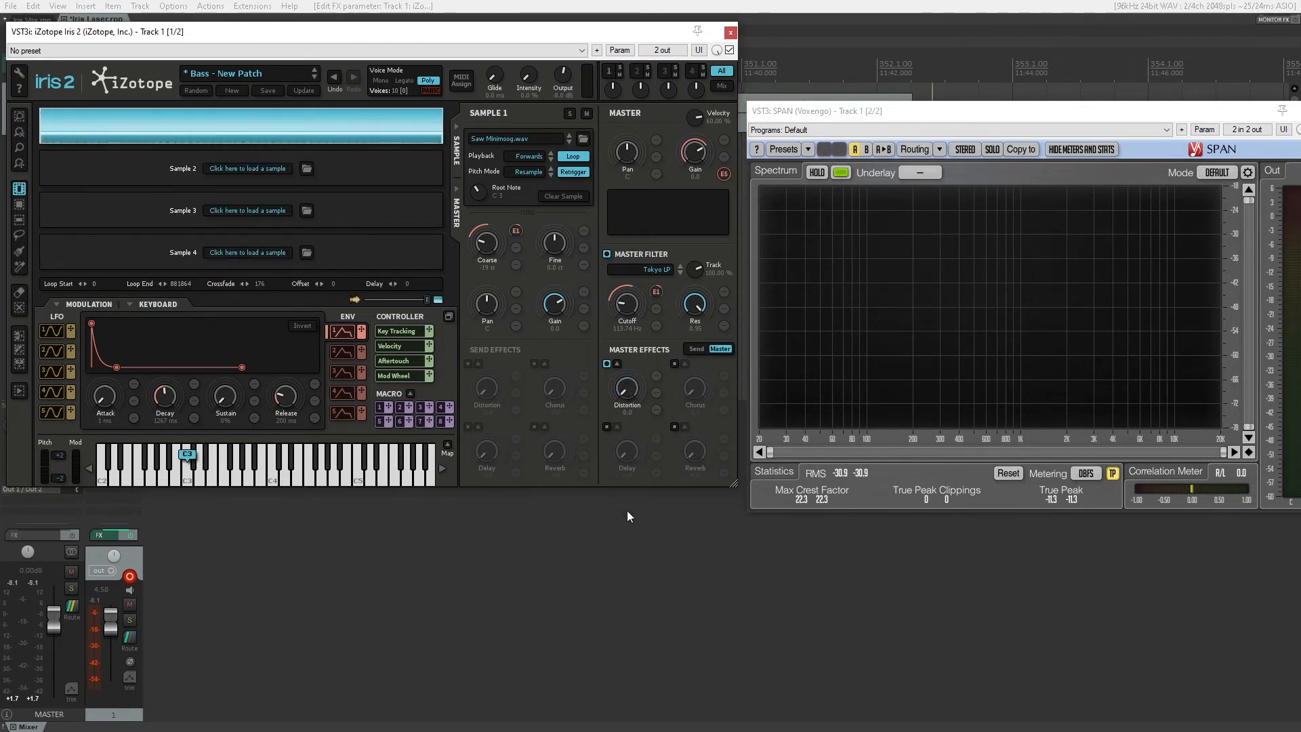
mouse_move(626, 419)
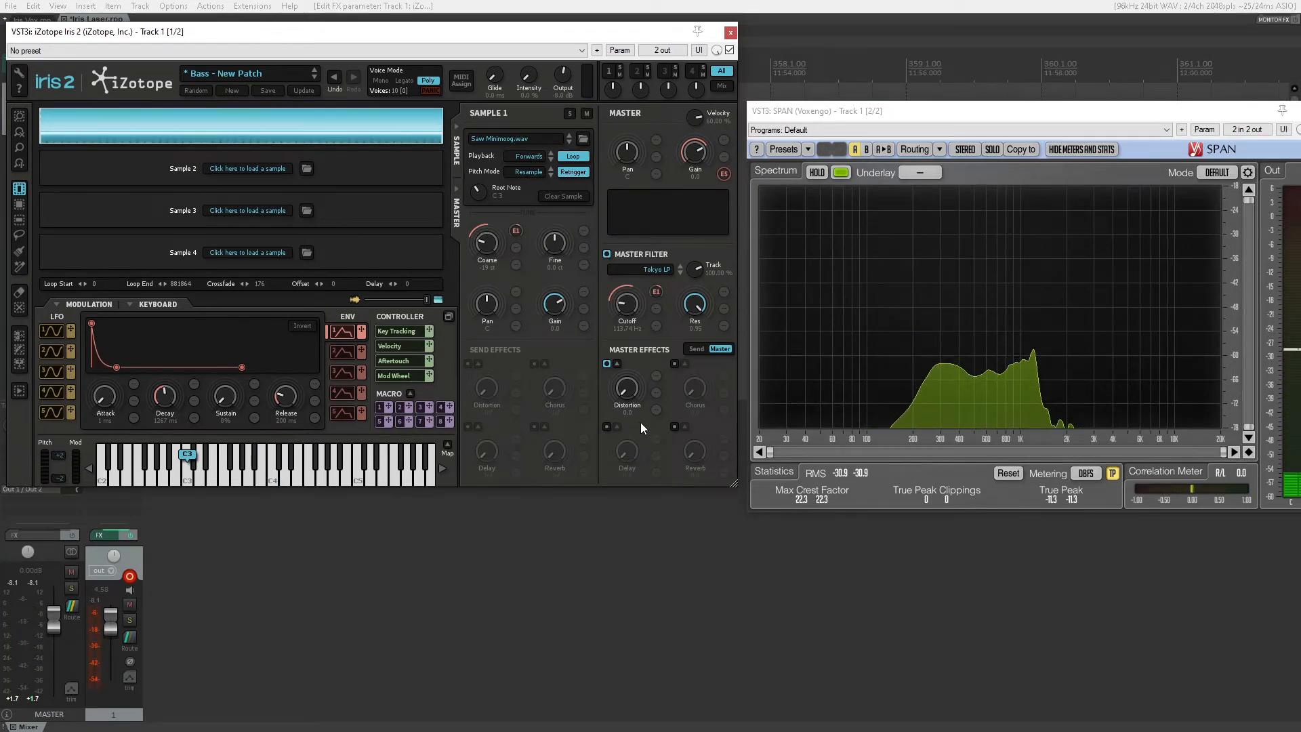
mouse_move(626, 391)
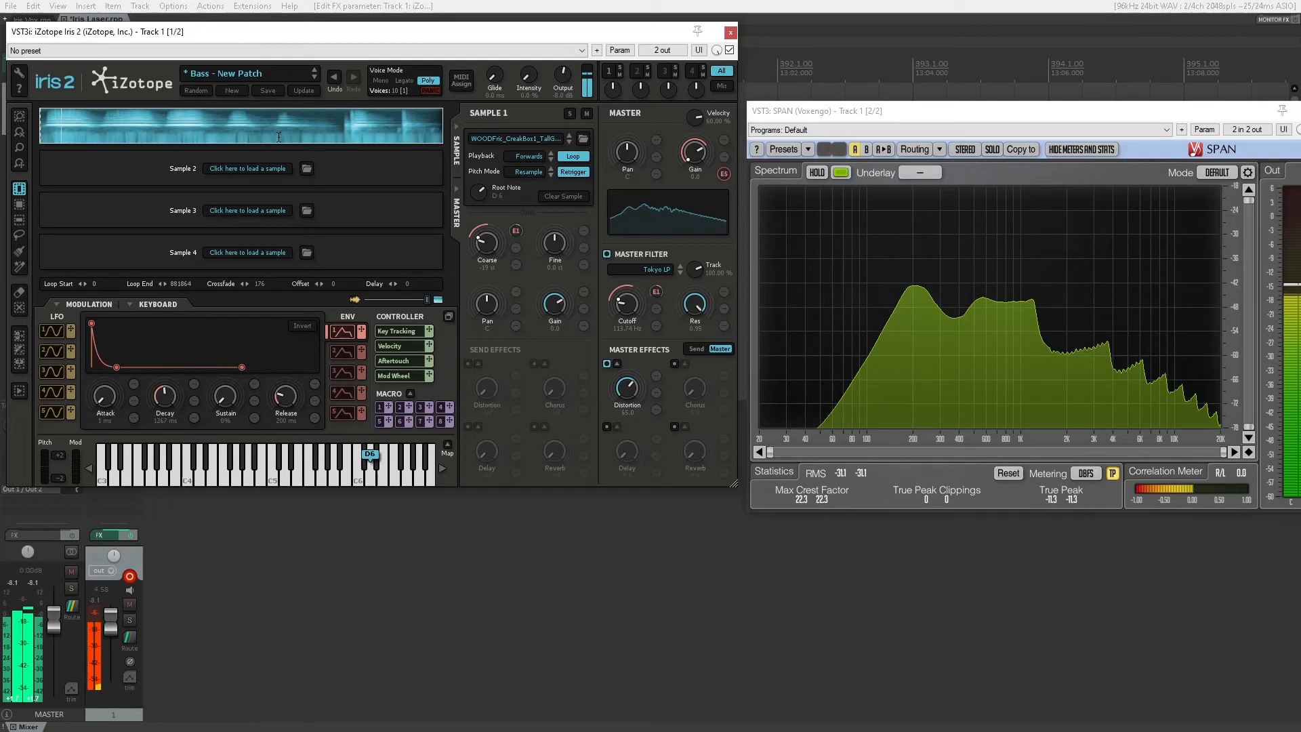
- Select a portion of the WOODFrn_CreakBox sample's waveform
click(222, 477)
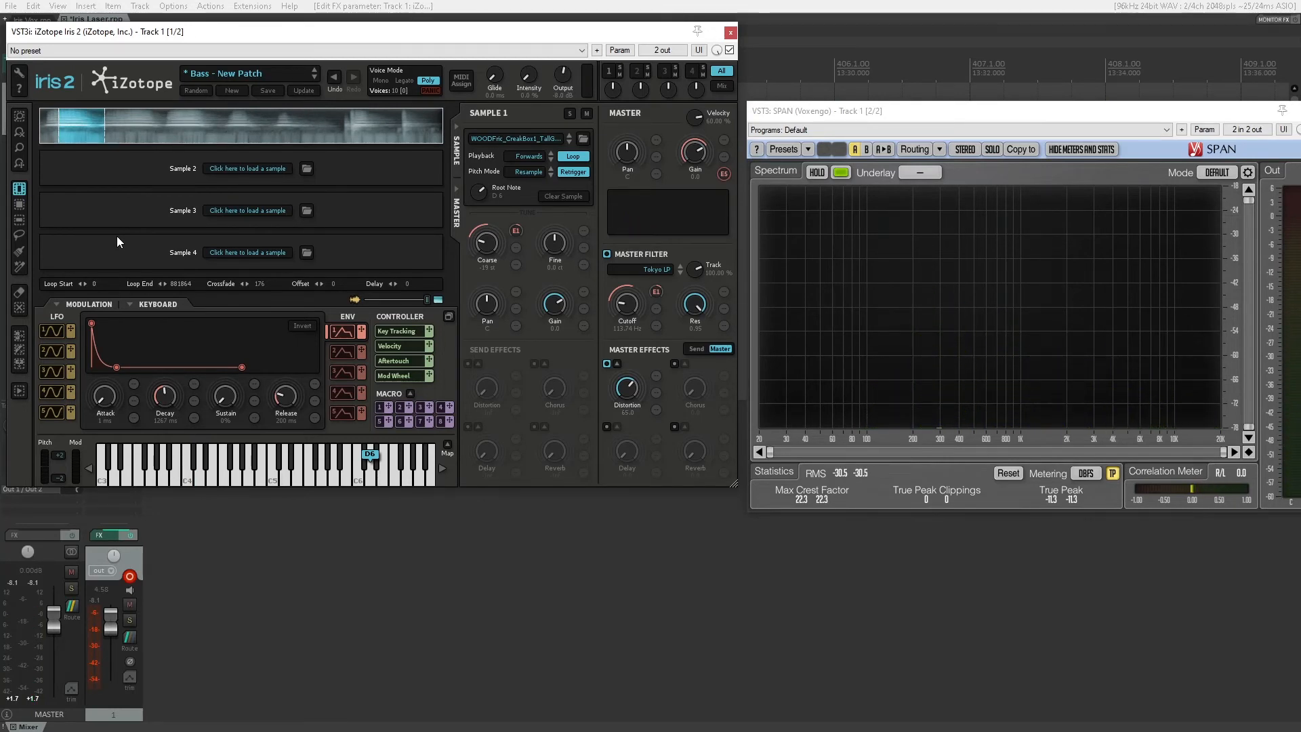
mouse_move(93, 133)
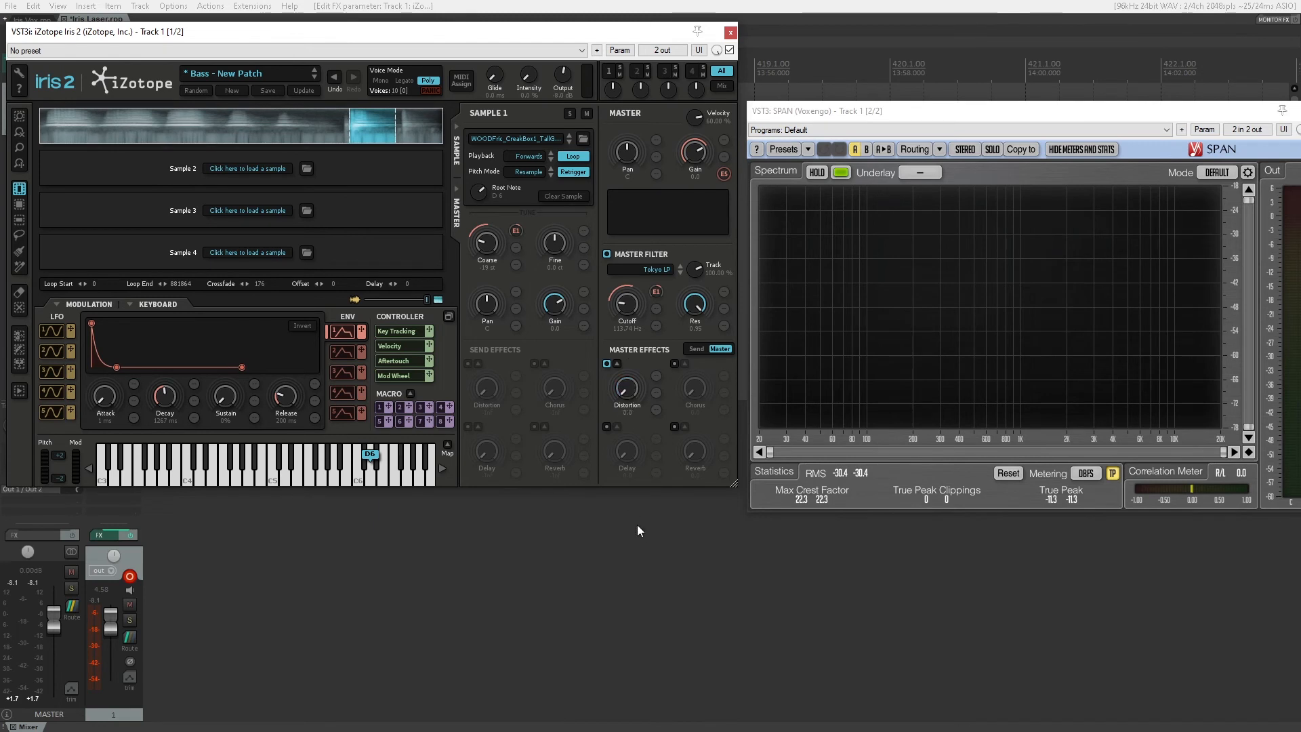
- Audition Saturated LP and Warm Synth LP, then leave the master filter on New York LP
click(647, 270)
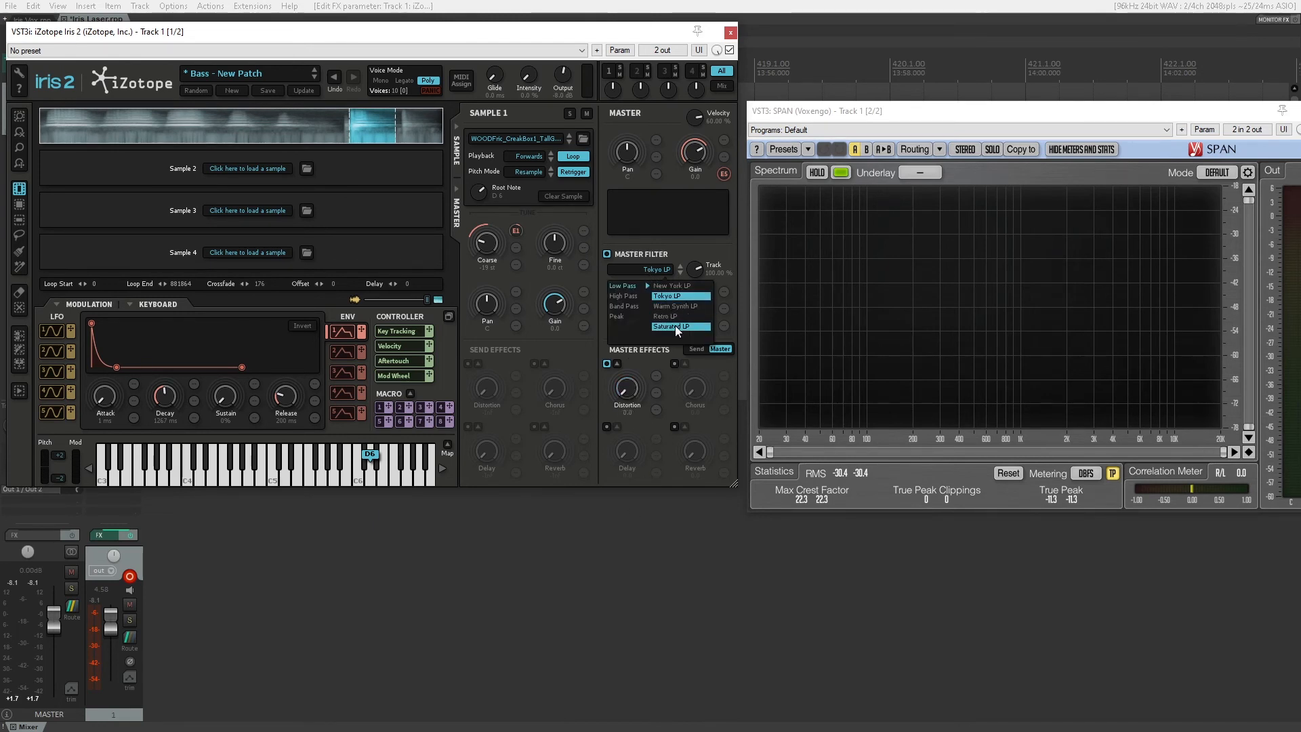
click(675, 325)
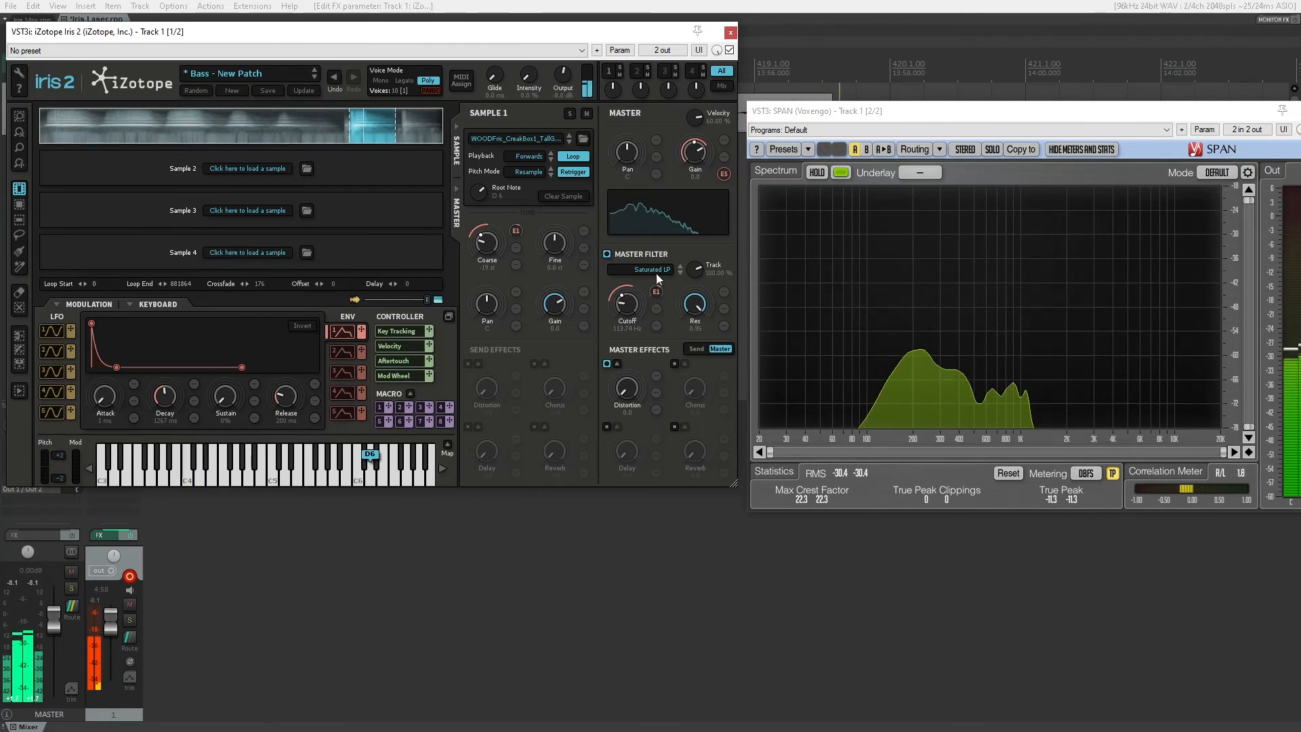
click(647, 269)
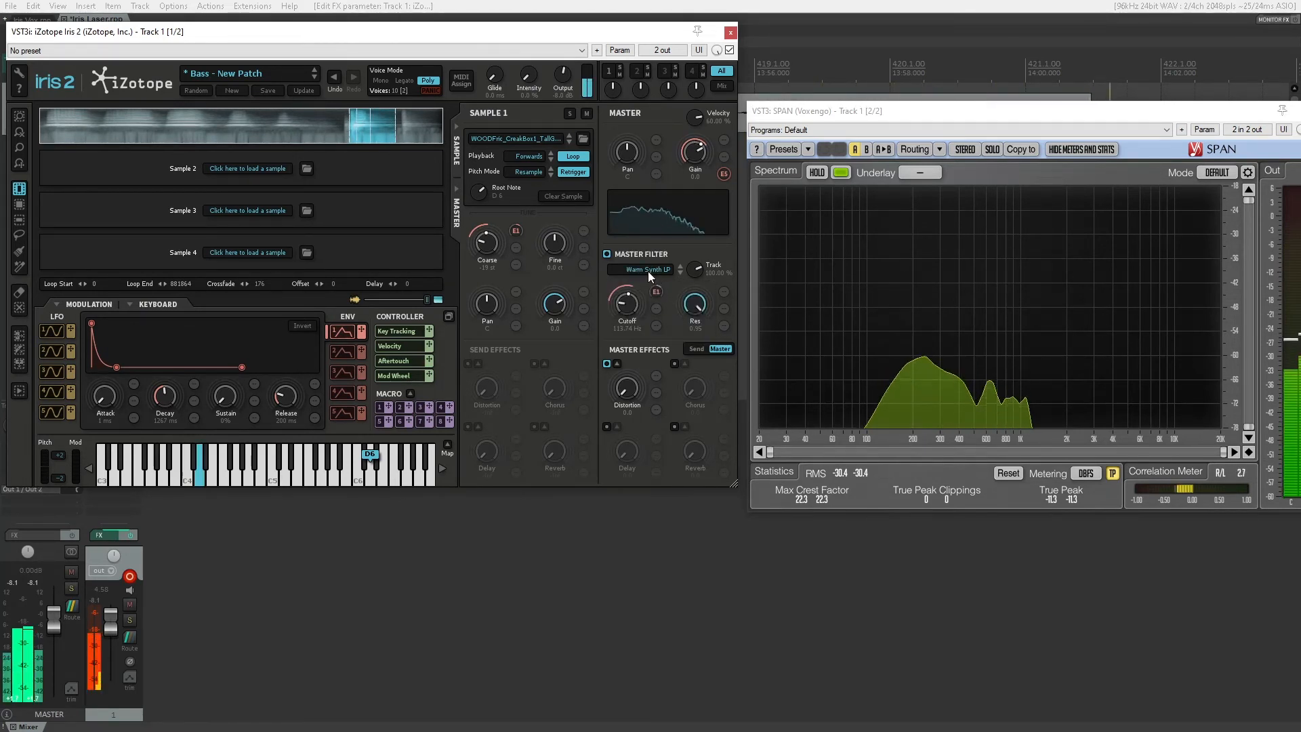
click(646, 269)
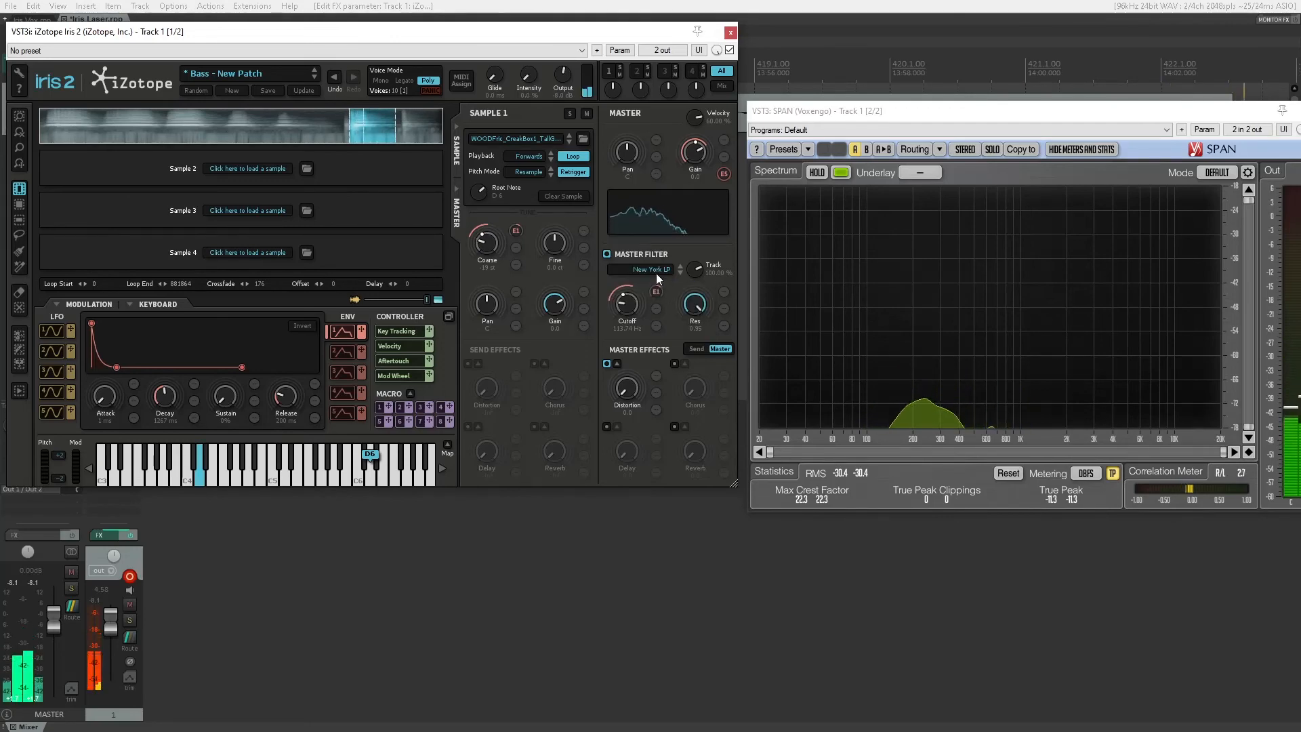